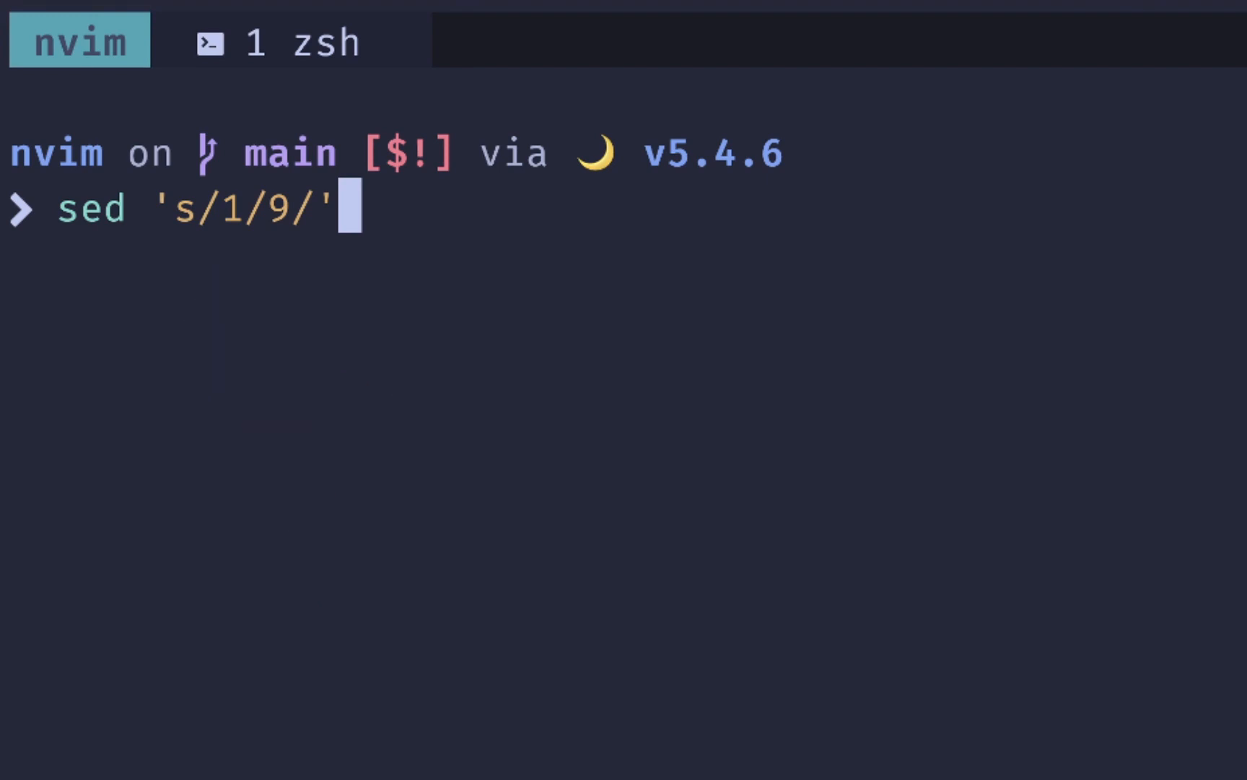
Run sed substitutions: match to replace, then hello world with chained -e expressions capitalizing h and w
text(match)
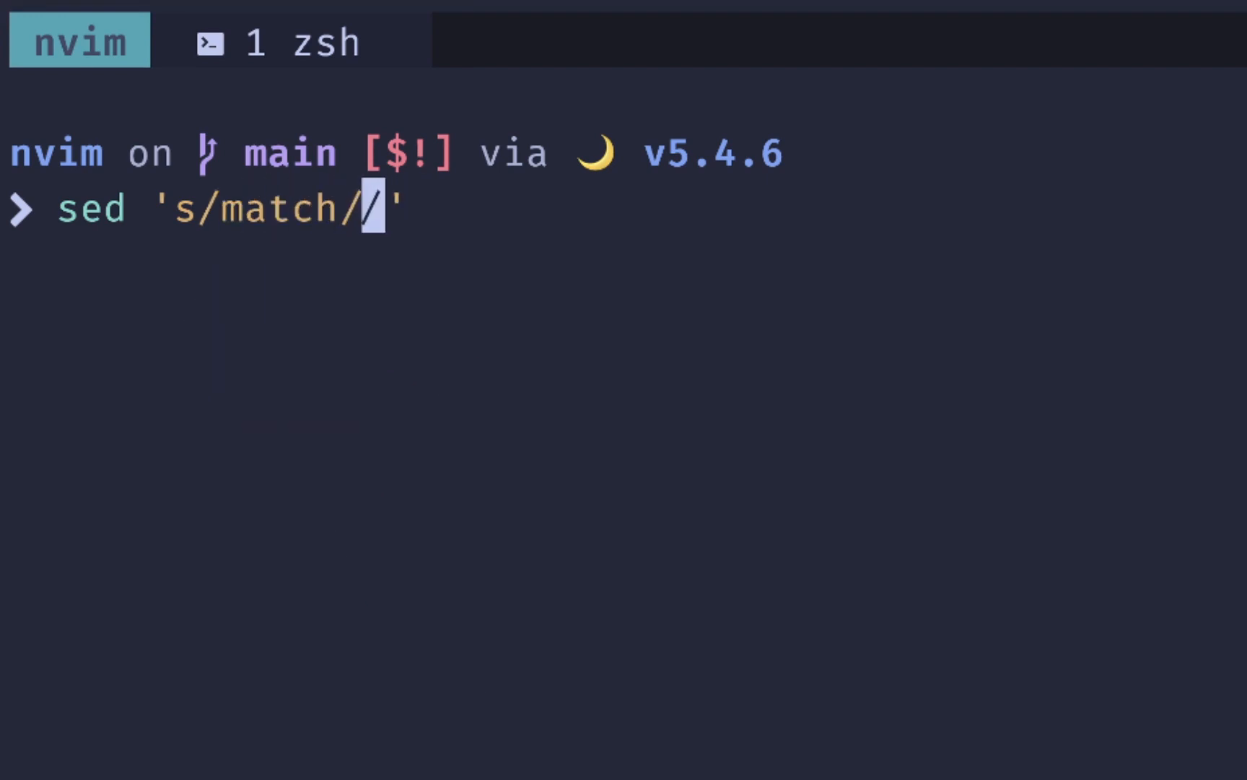
text(replace)
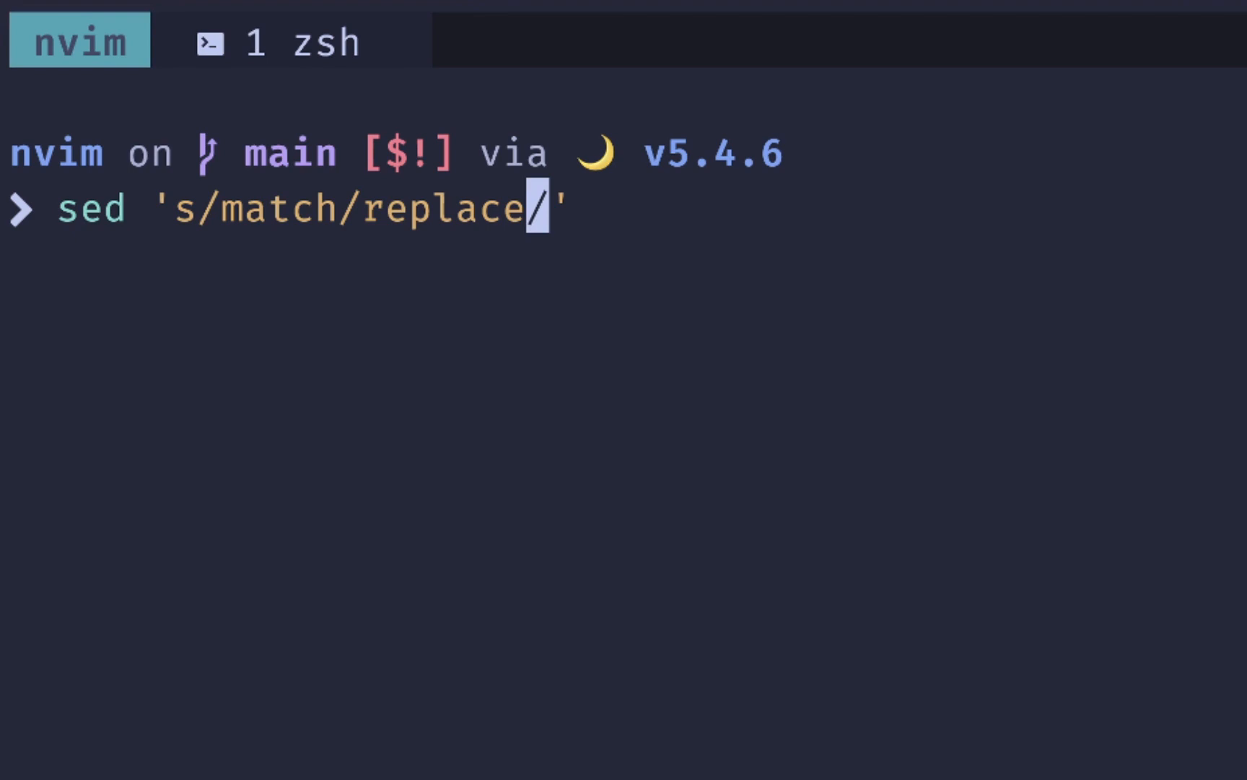
text(echo 'match' |)
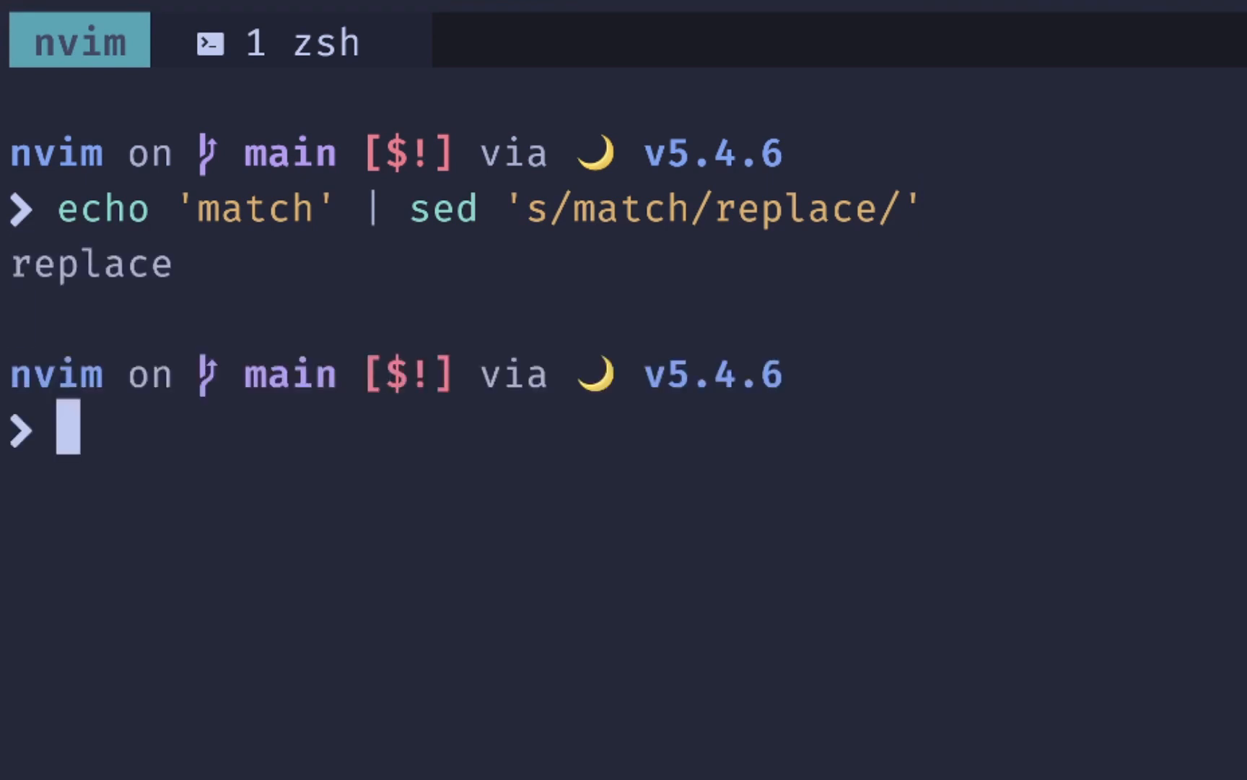
text(echo "hello world" | sed -e 's/h/H/g' -e 's/w/W/g')
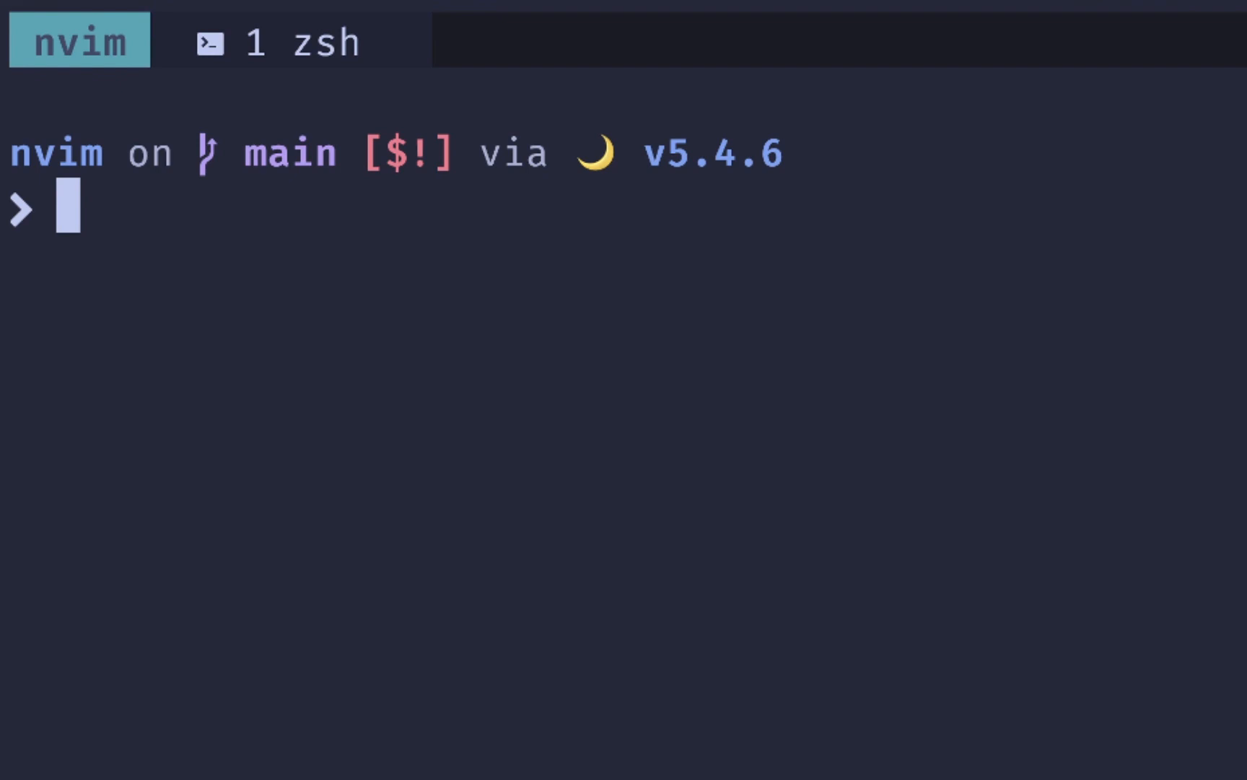
Show /tmp/example.txt, substitute one with ONE, then rerun with the g flag for every occurrence
text(cat /tmp/example.txt)
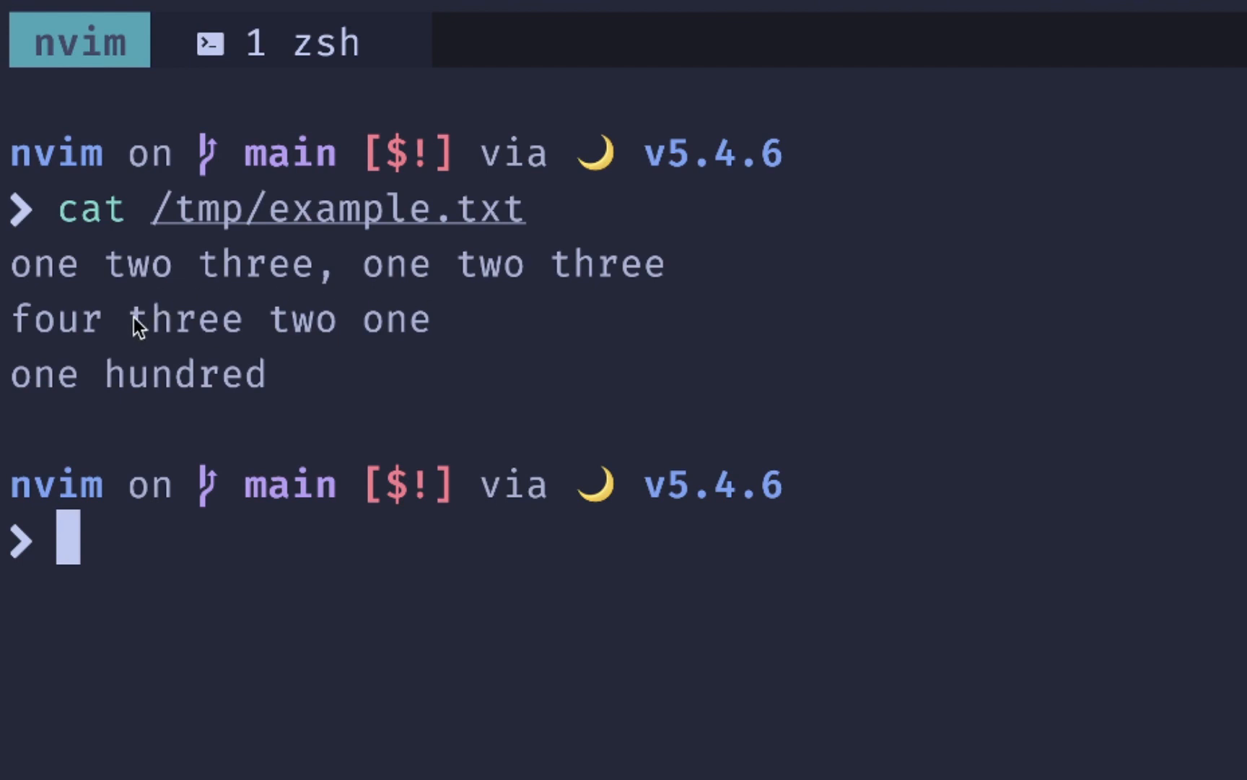
mouse_move(901, 676)
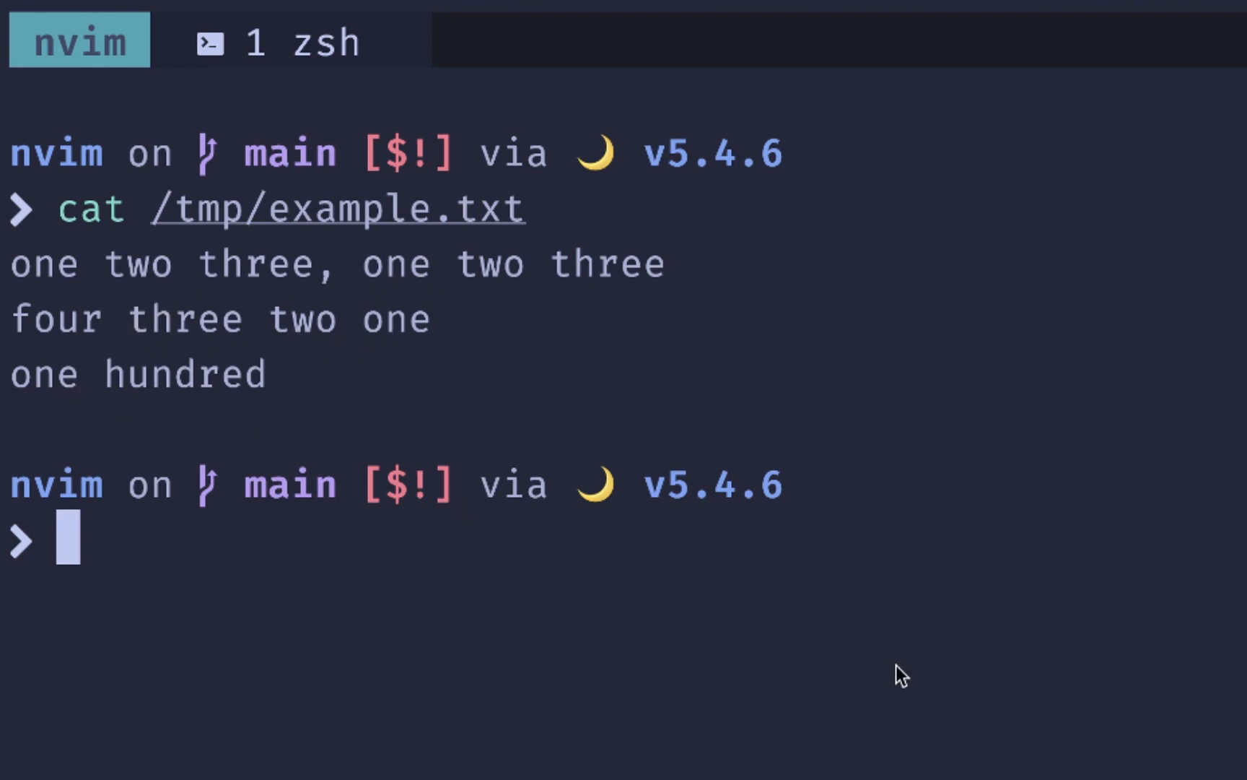
text(sed 's/o')
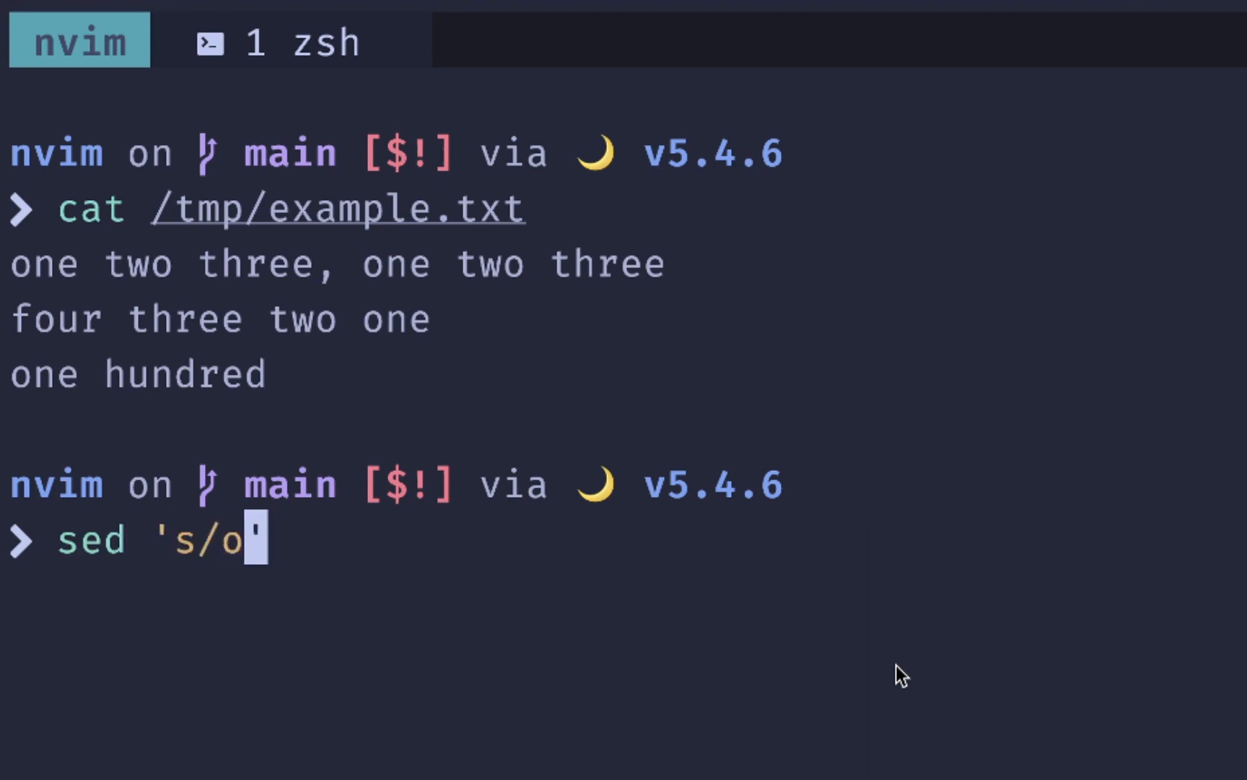
text(ne/ONE/)
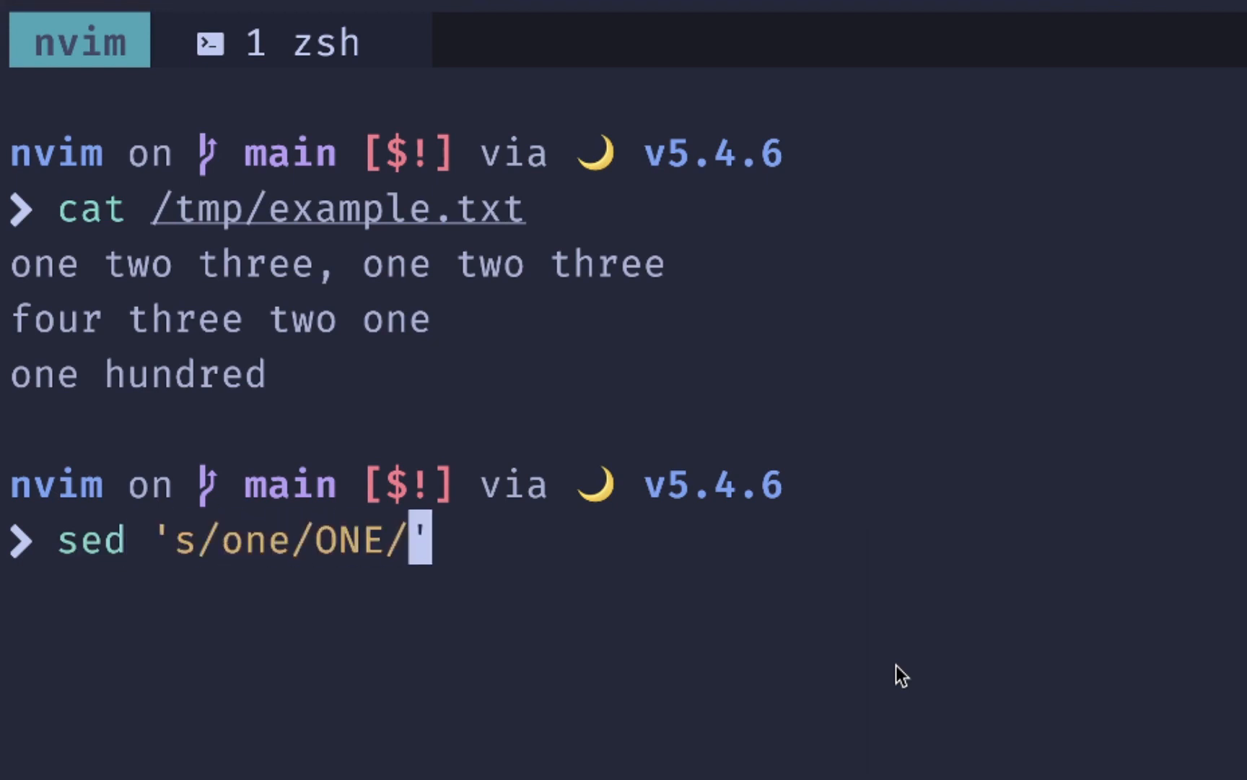
text(/tmp)
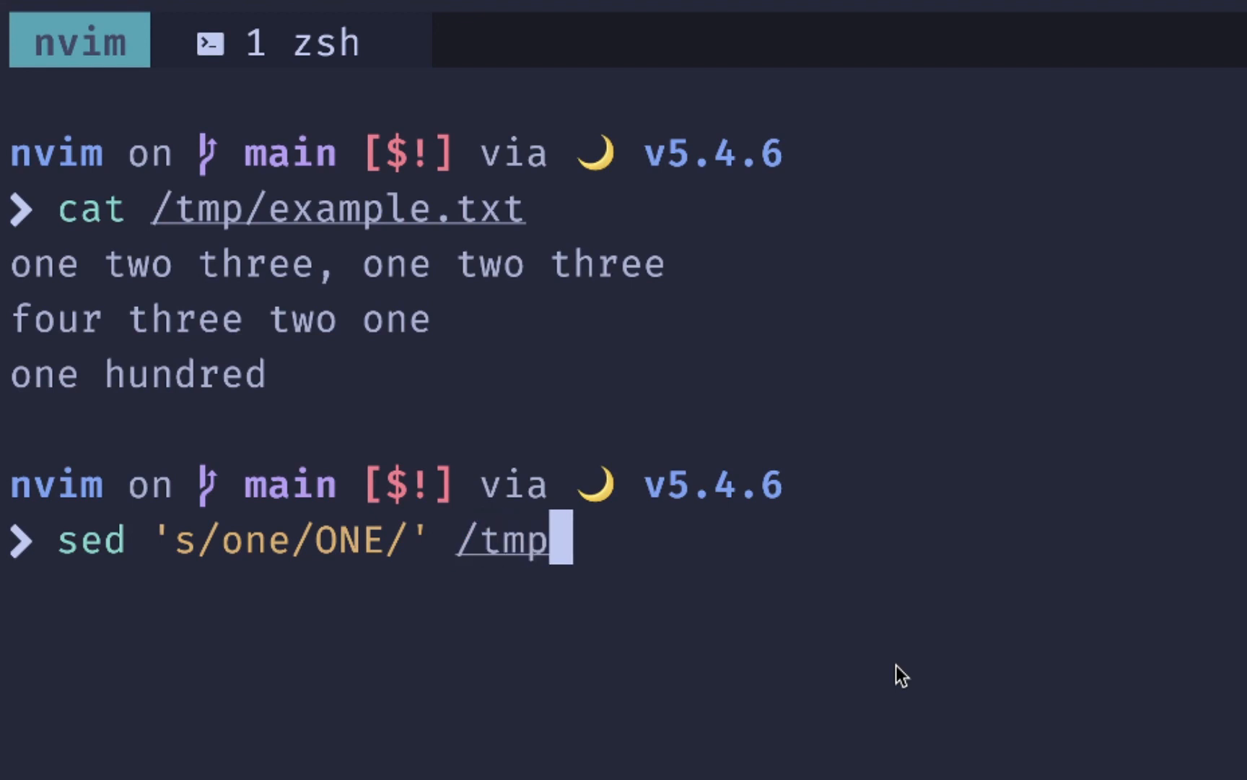
text(/example.txt)
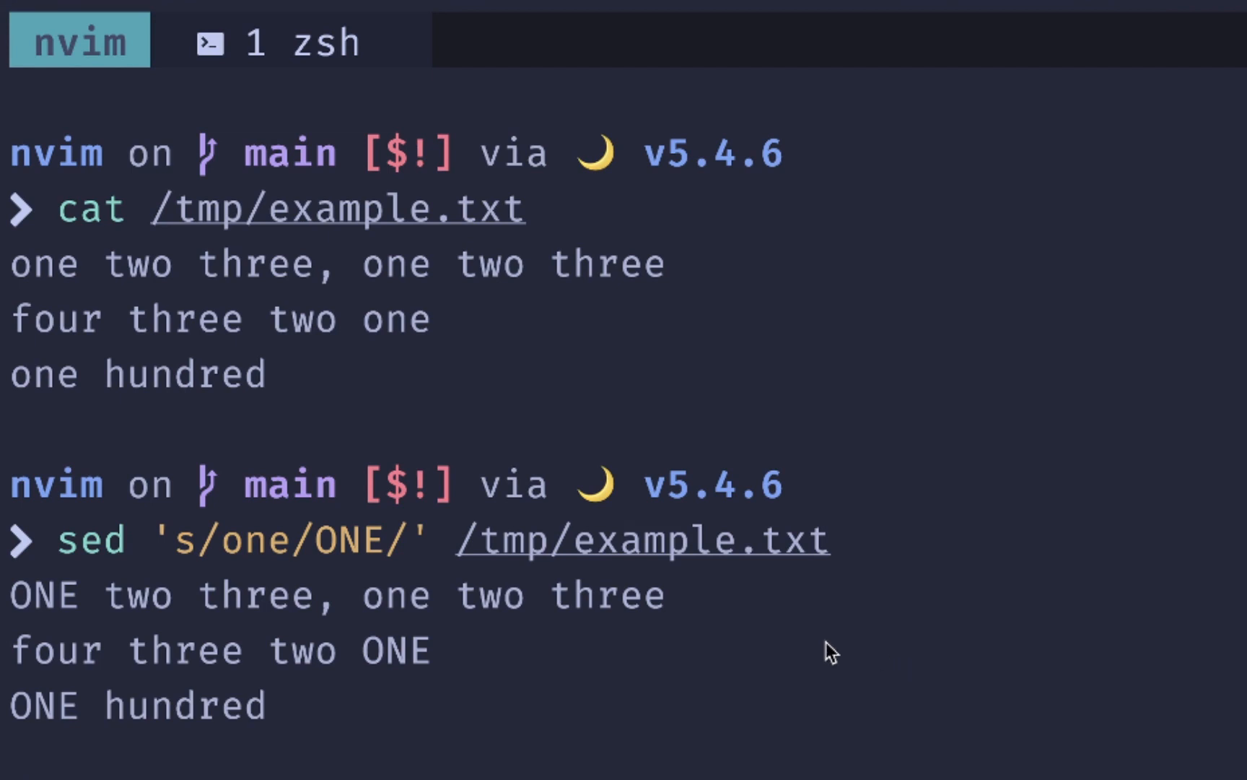
mouse_move(574, 681)
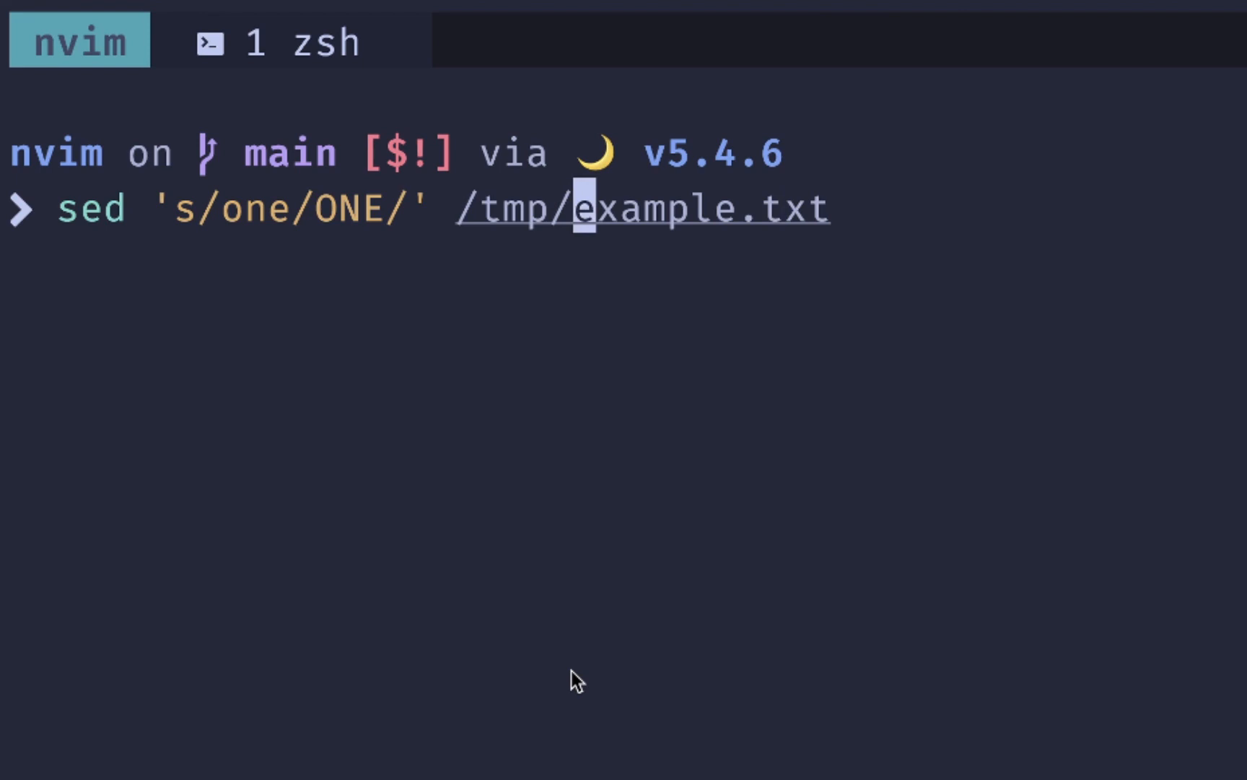
text(g)
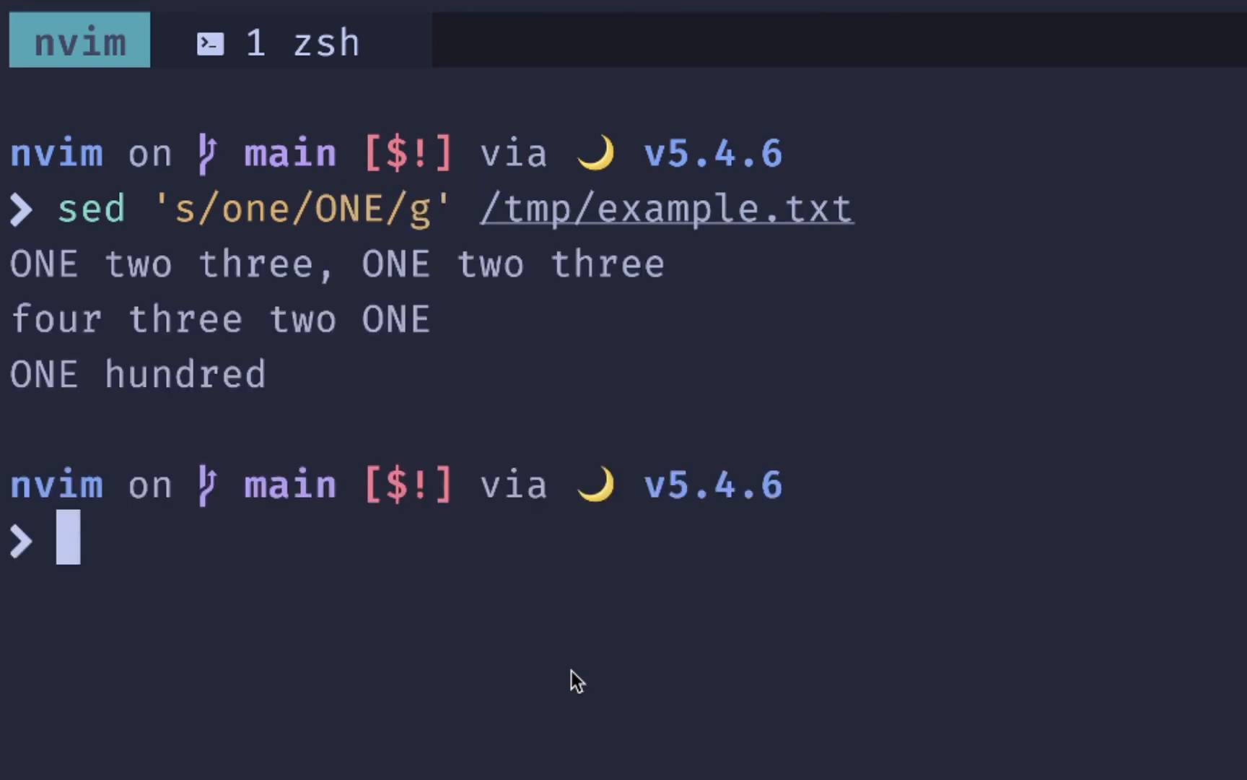
Show the file, then run sed 's/one/fred/gI' on /tmp/example.txt for a case-insensitive global replacement
text(cat /tmp/example.txt)
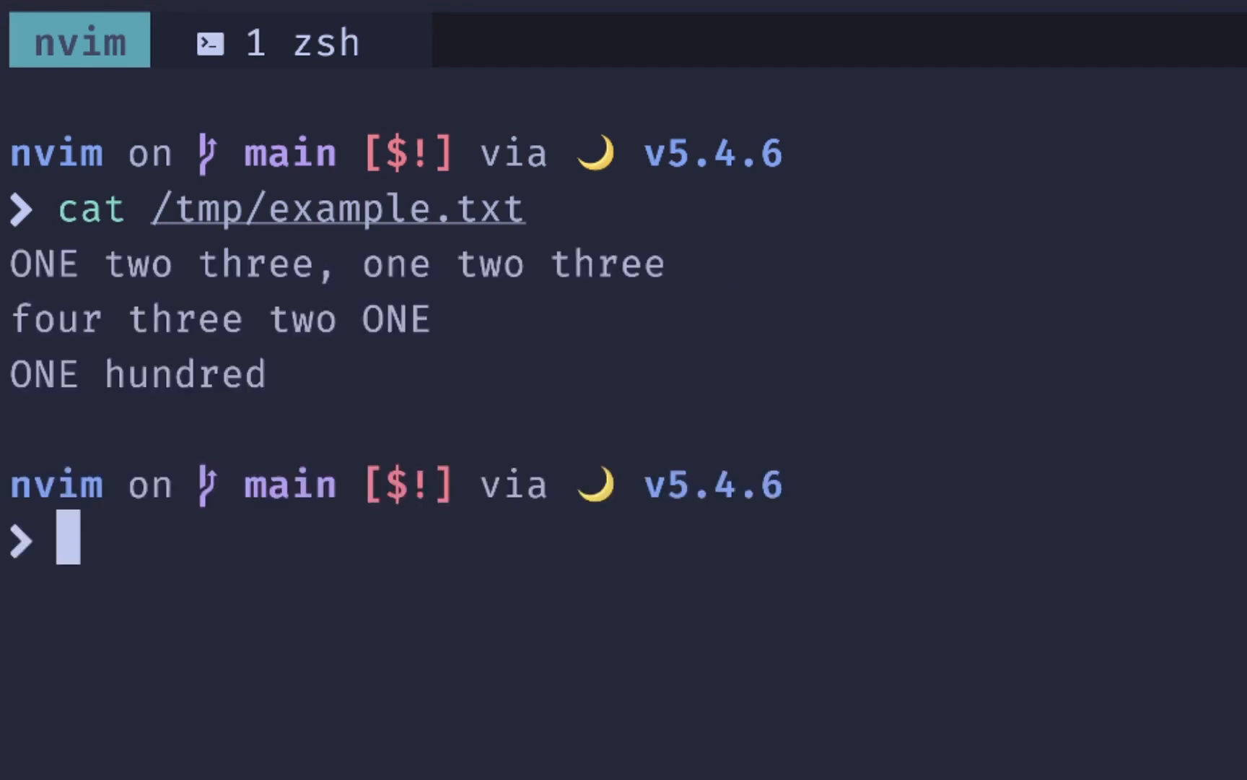
text(sed 's/one/fred/gI' /tmp/example.txt)
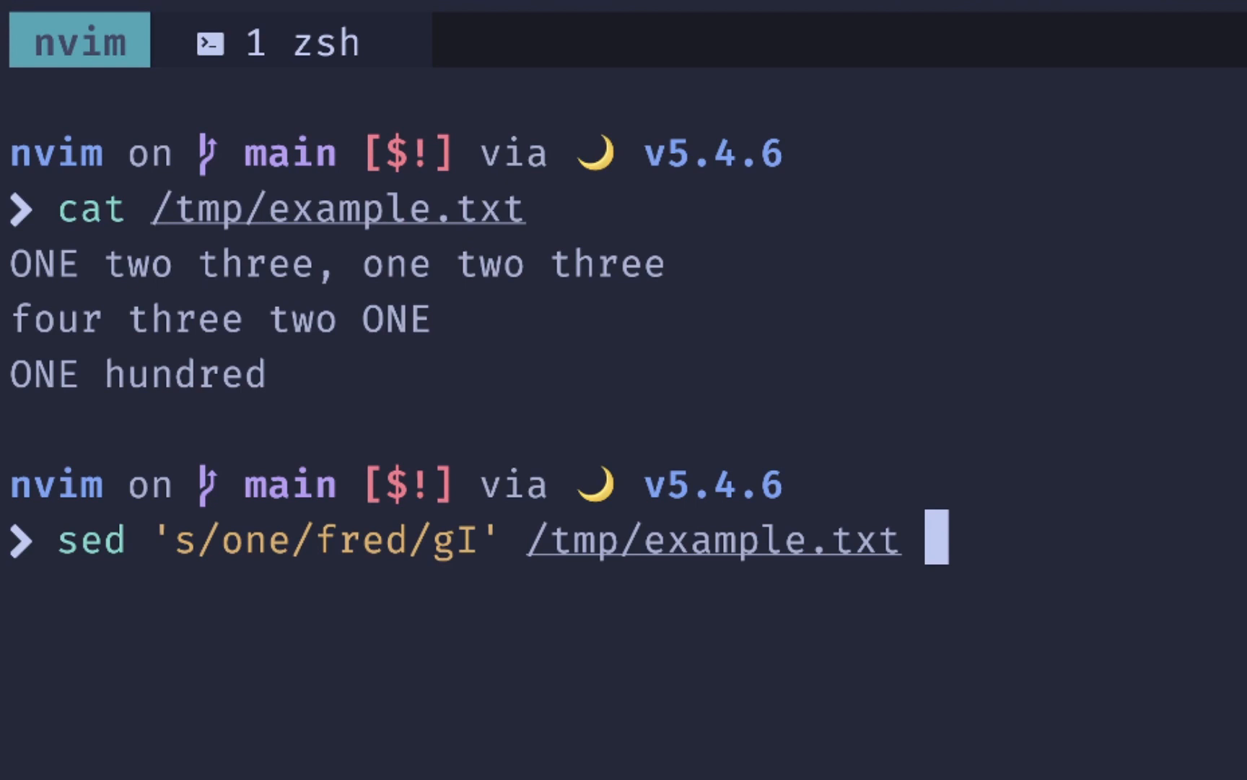
key(Enter)
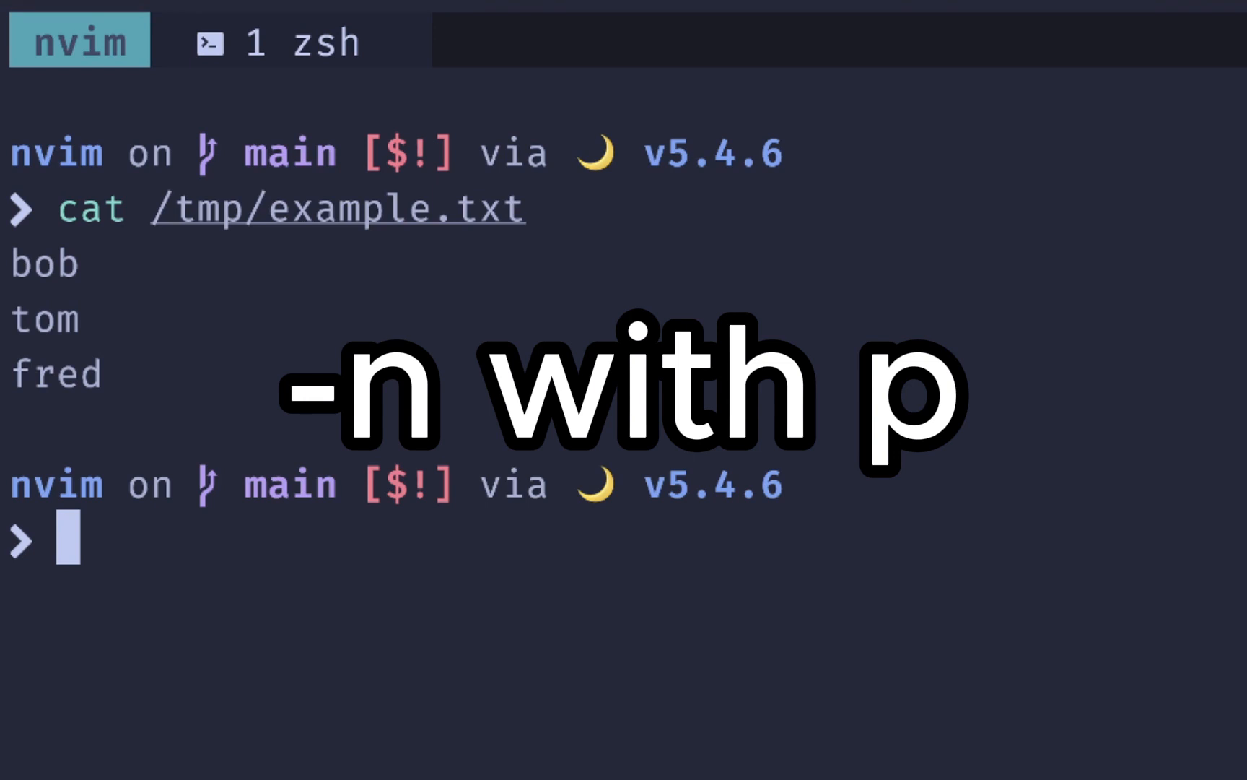
Run sed -n with the p flag to print only lines where bob becomes fred, case-insensitively
text(sed -n 's/bob/fred/gI p' /tmp/example.txt)
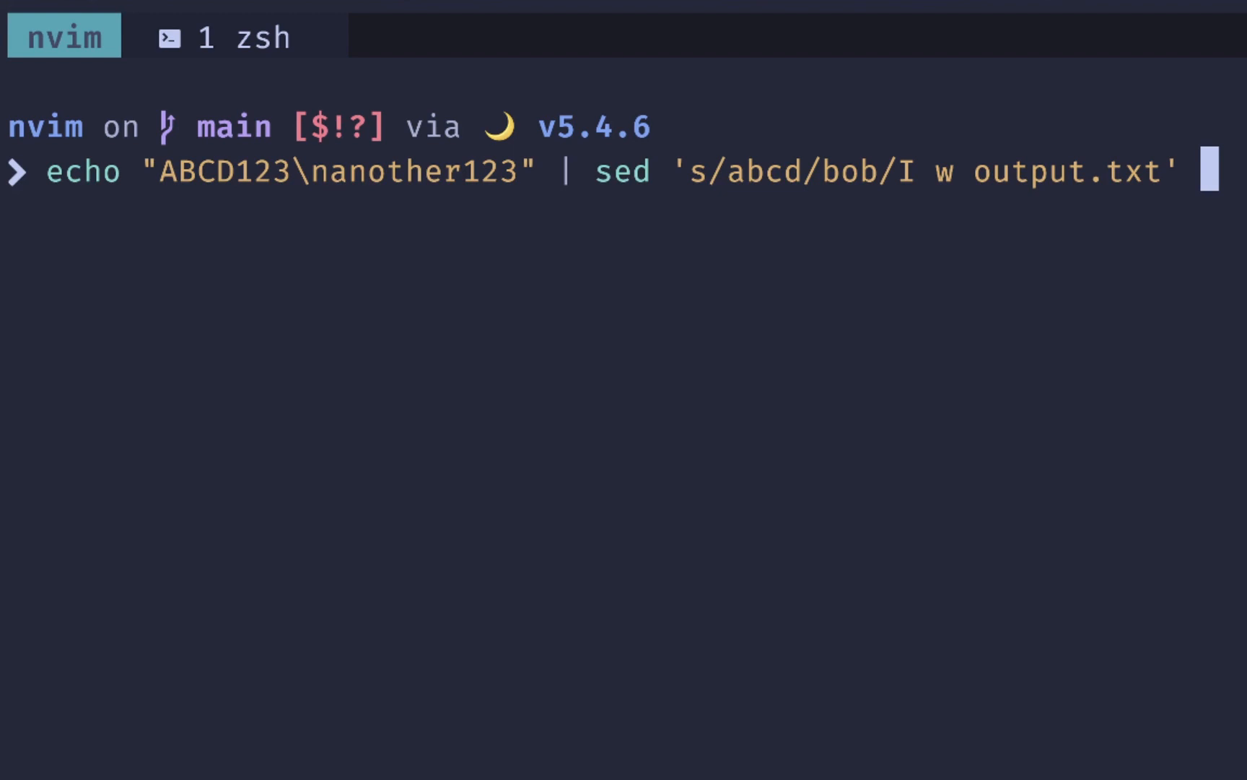
Show output.txt, then draft an in-place sed -i edit replacing bob with replace in /tmp/example.txt
text(>)
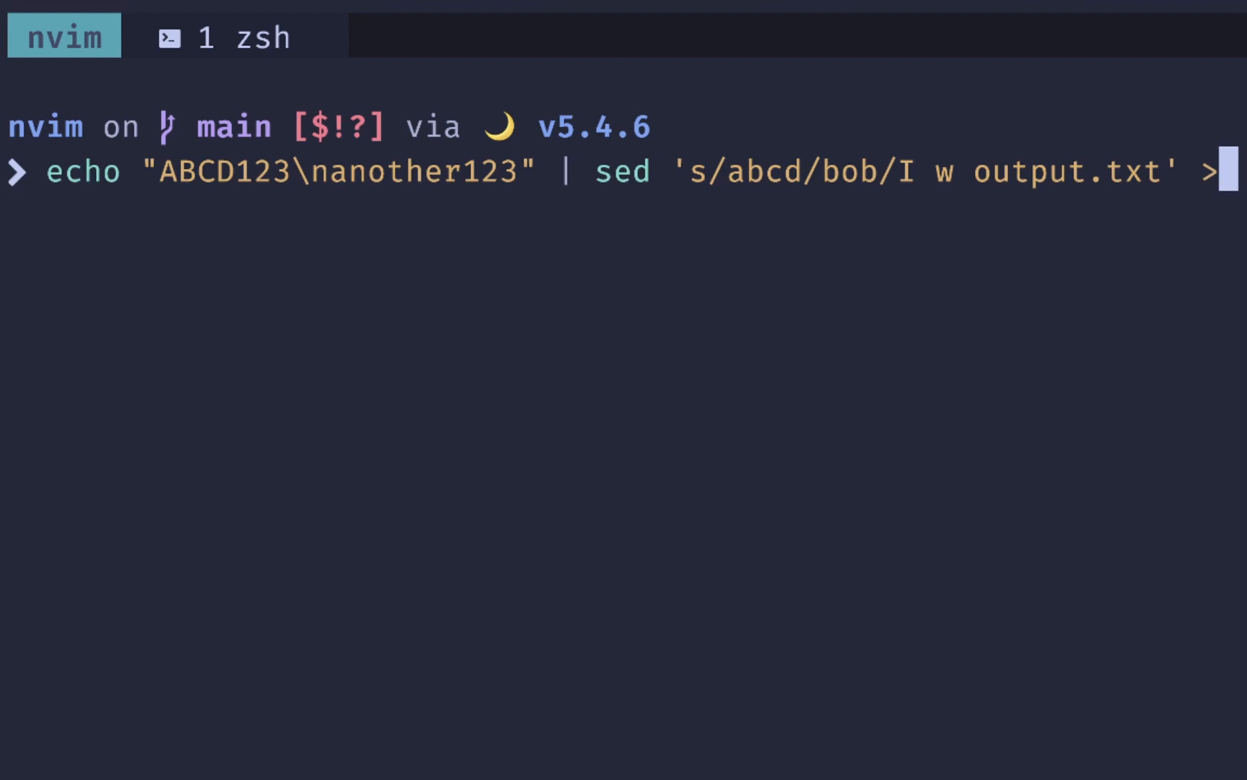
key(BackSpace)
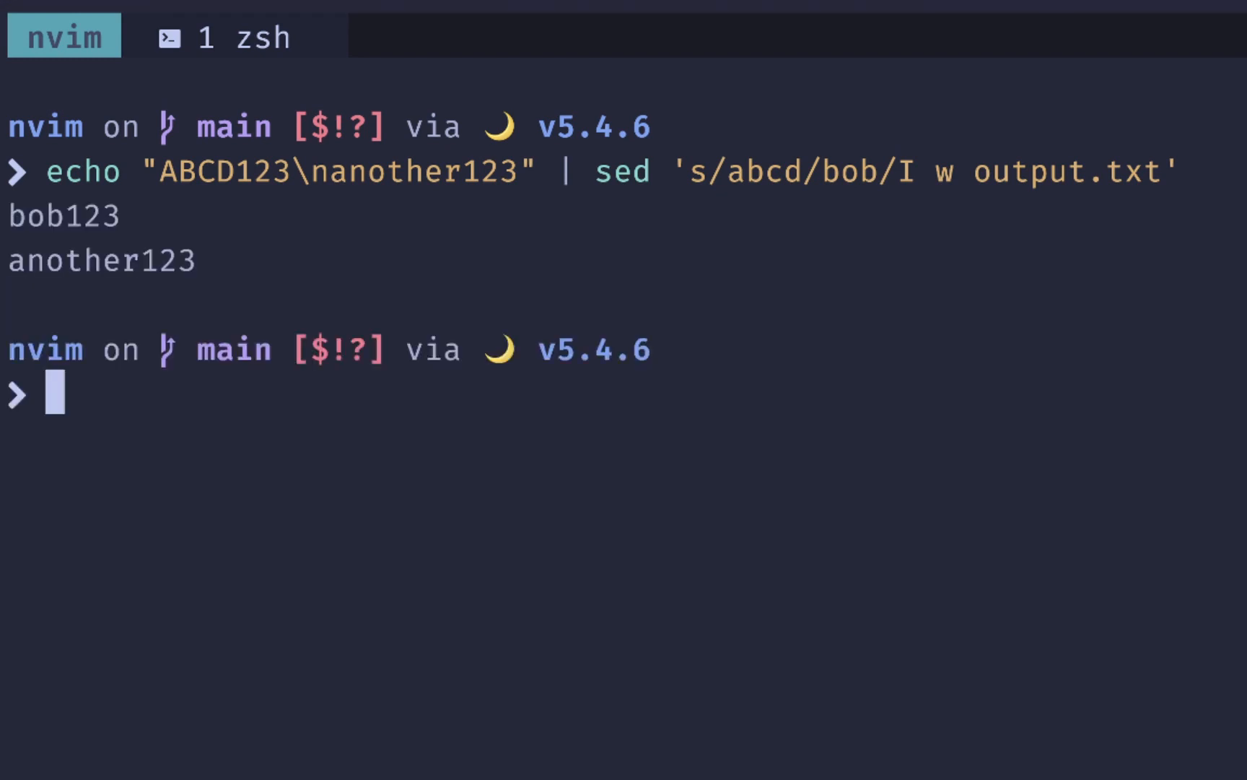
text(cat output.txt)
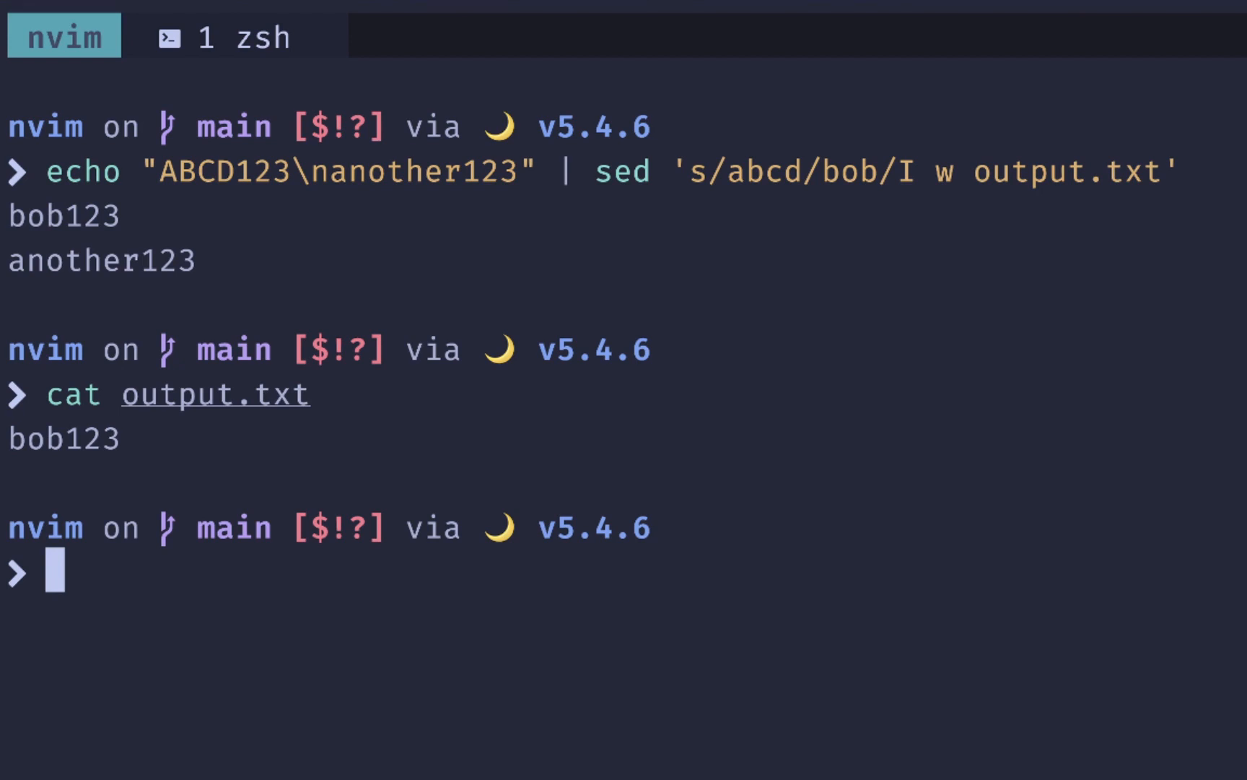
text(sed -i 's/bob/replace/' /tmp/example.txt)
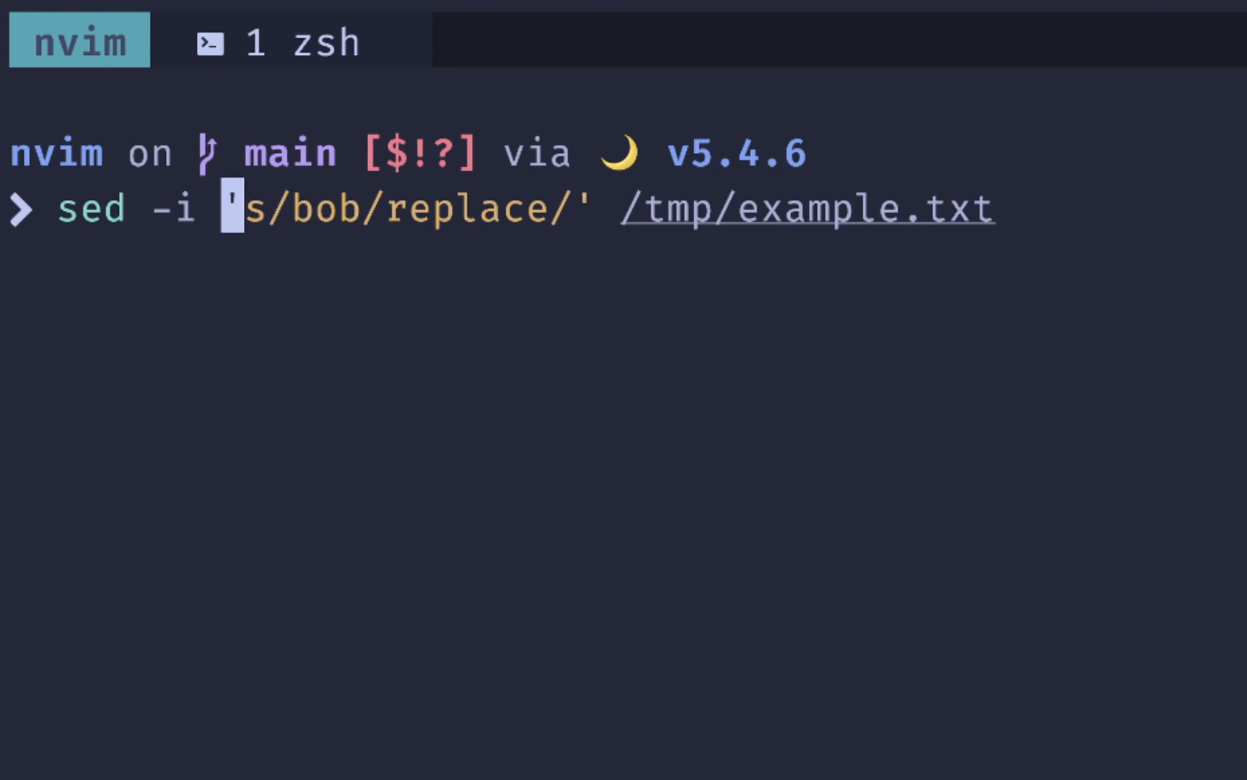
Run the in-place edit with a .bak backup suffix, then clear the screen
text('')
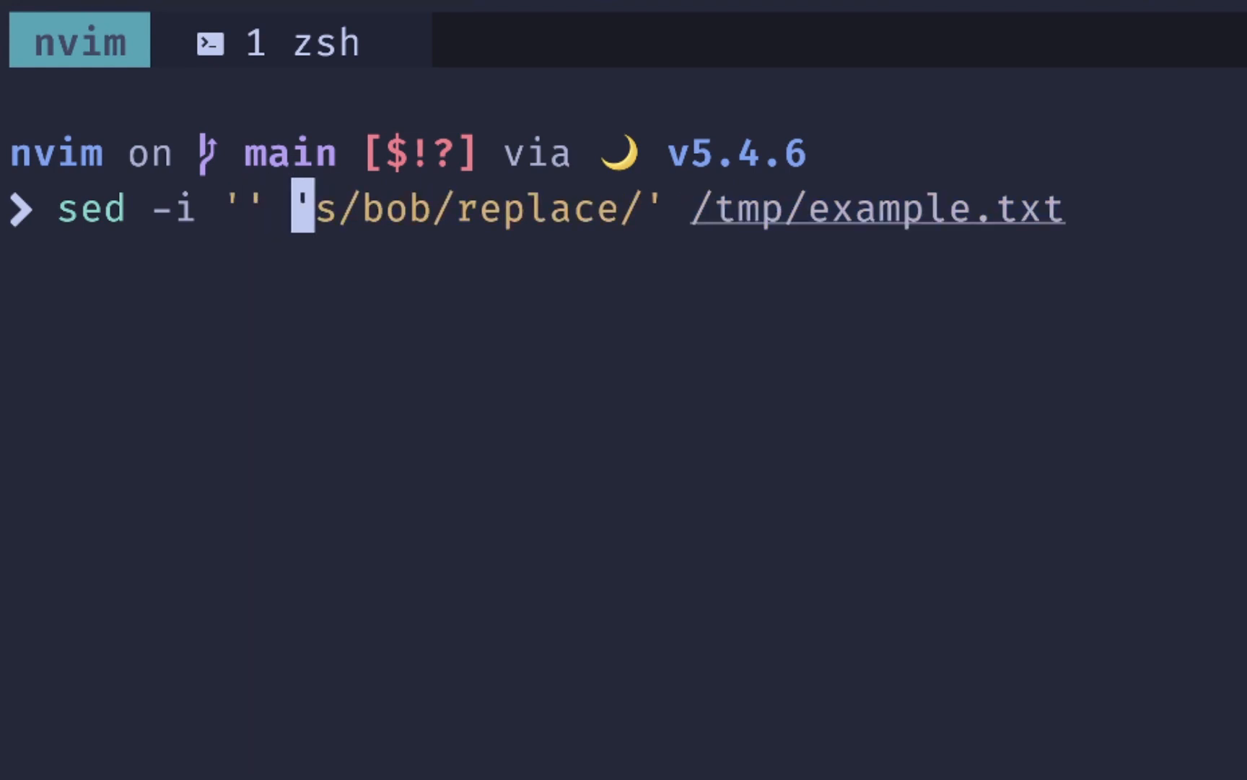
text(.b)
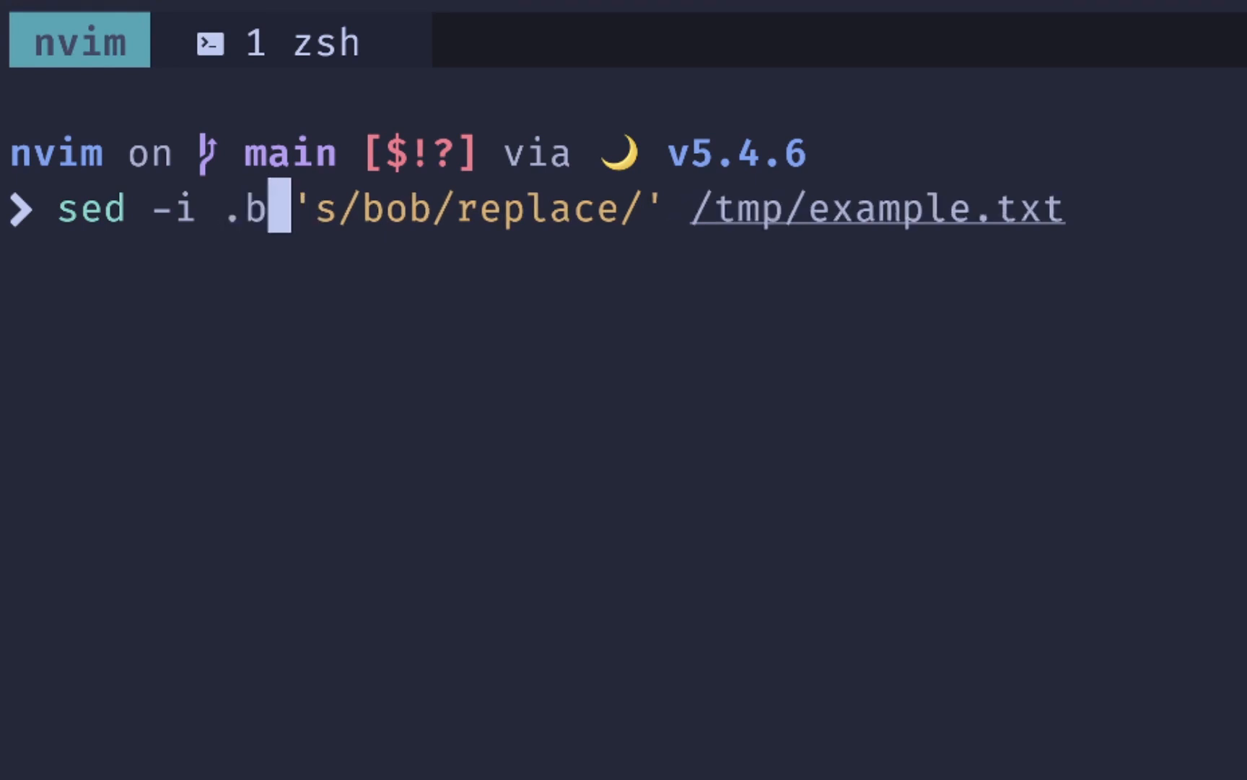
text(ak)
text(cat /tmp/example.txt.bak)
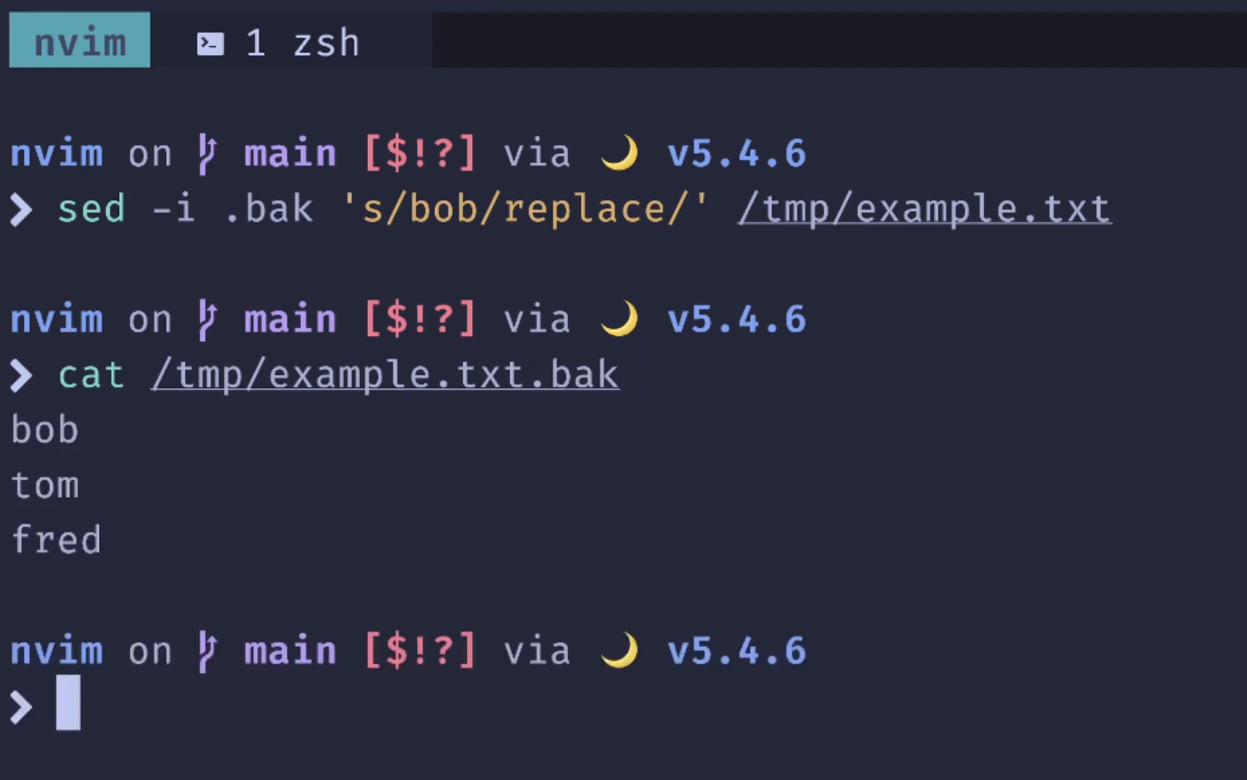
key(ctrl+l)
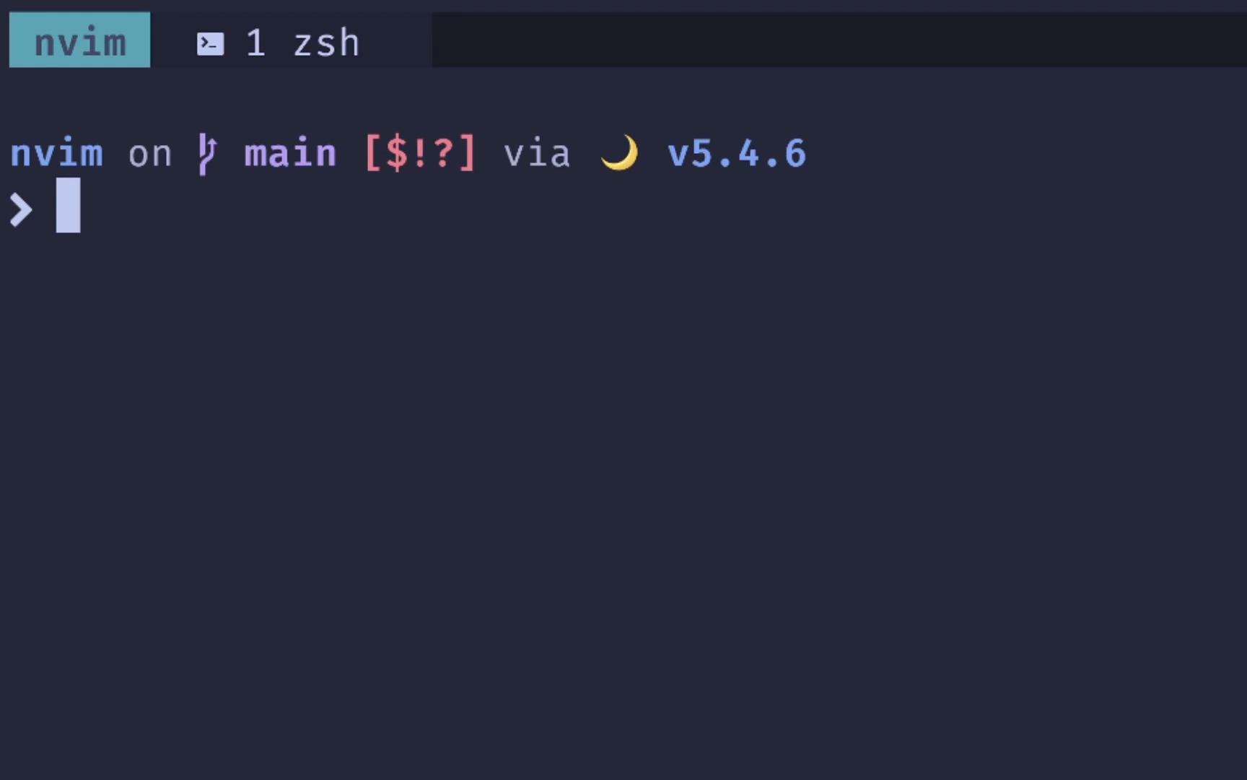
Draft a sed insert command adding 'add new line' before lines matching bob in /tmp/example.txt
text(sed ')
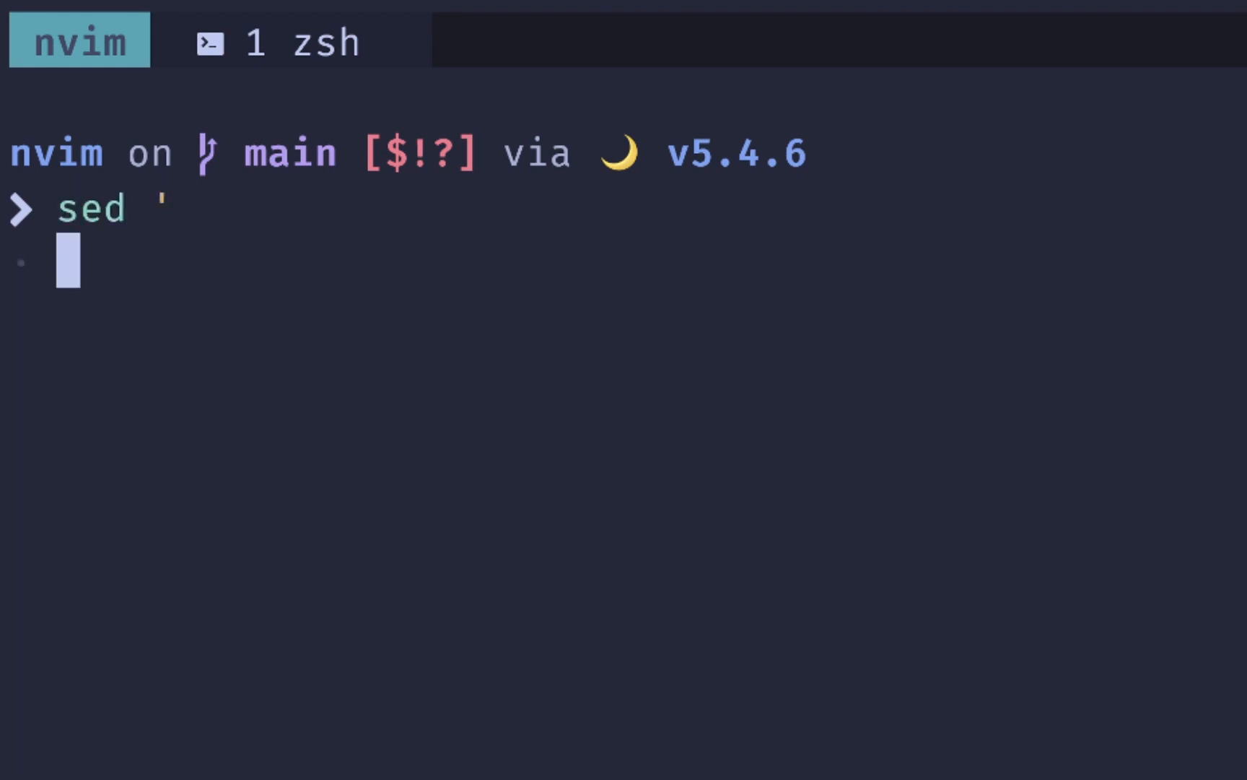
text(/bob/ i\)
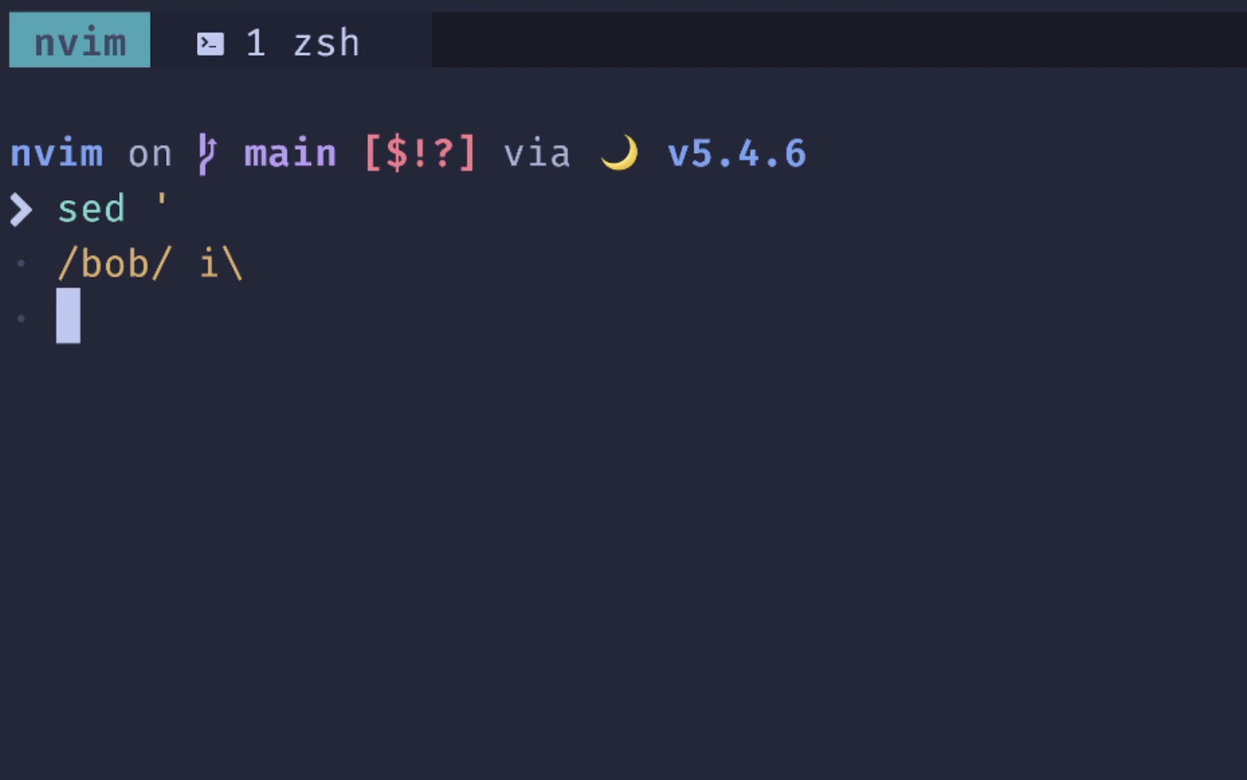
text(add)
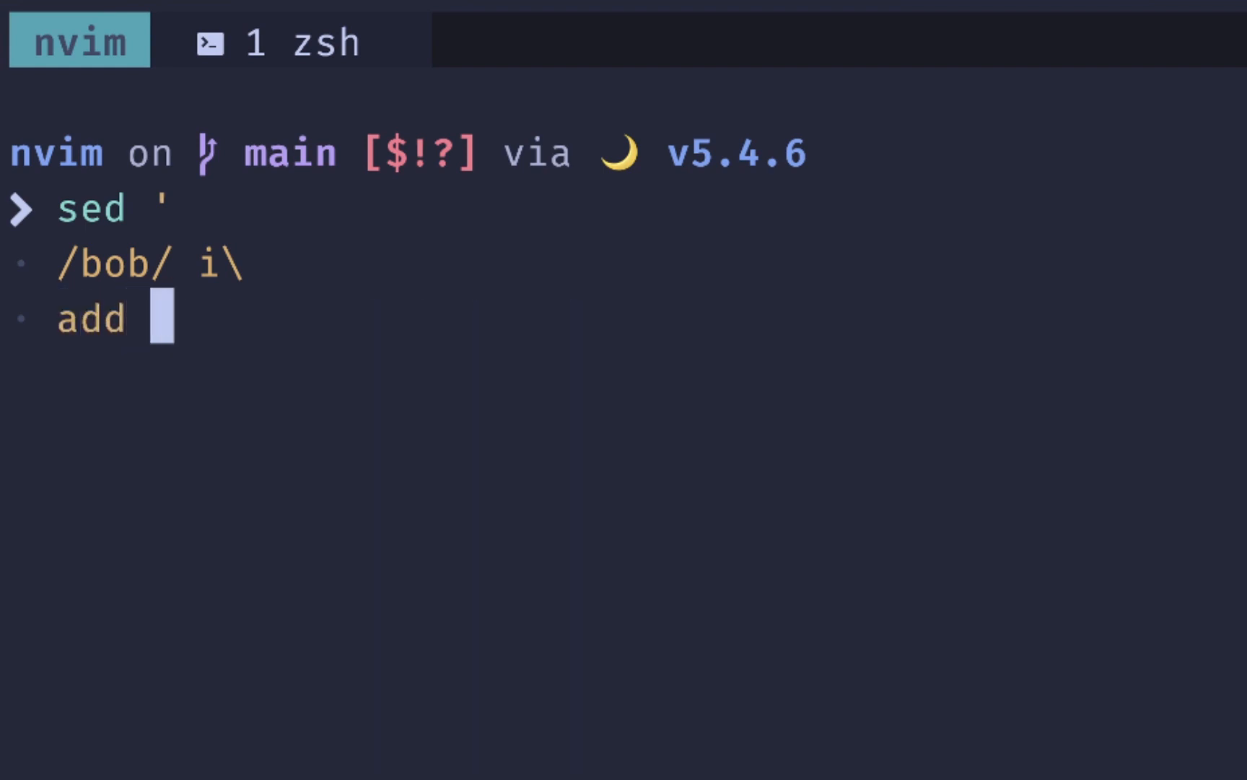
text(new line)
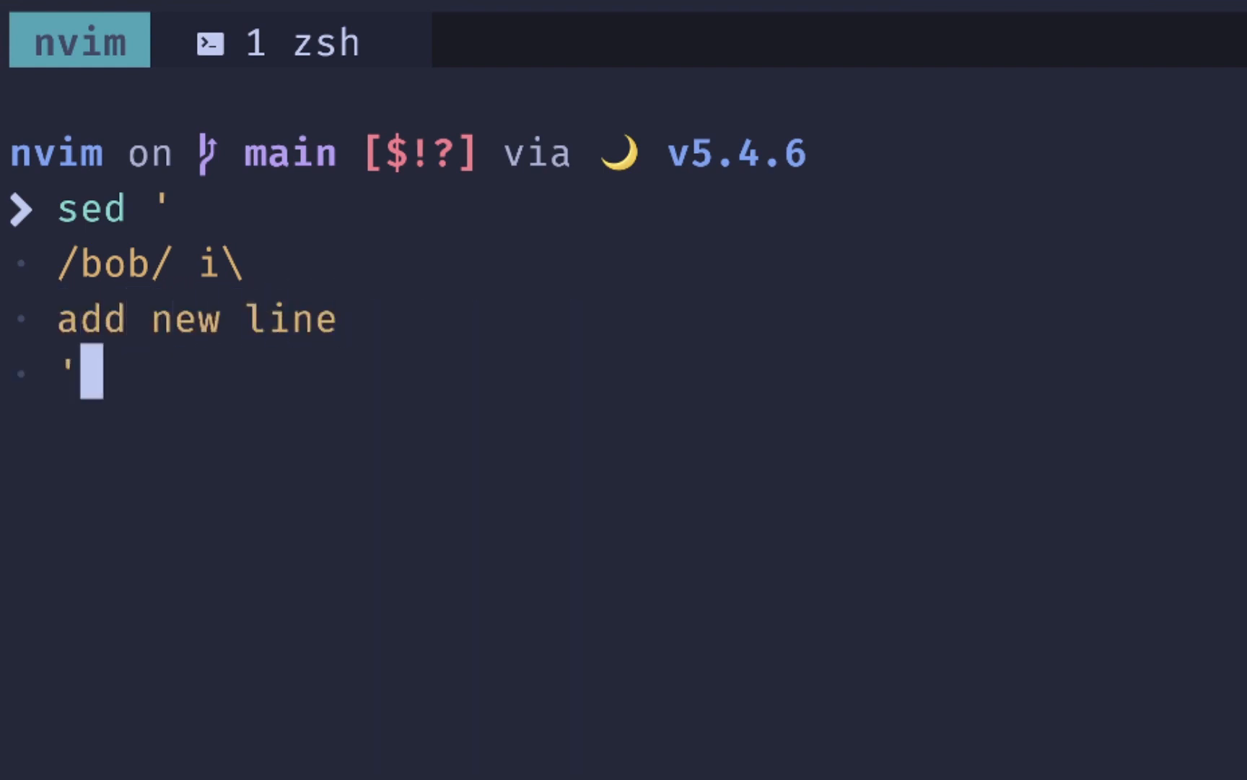
text(/tmp/e)
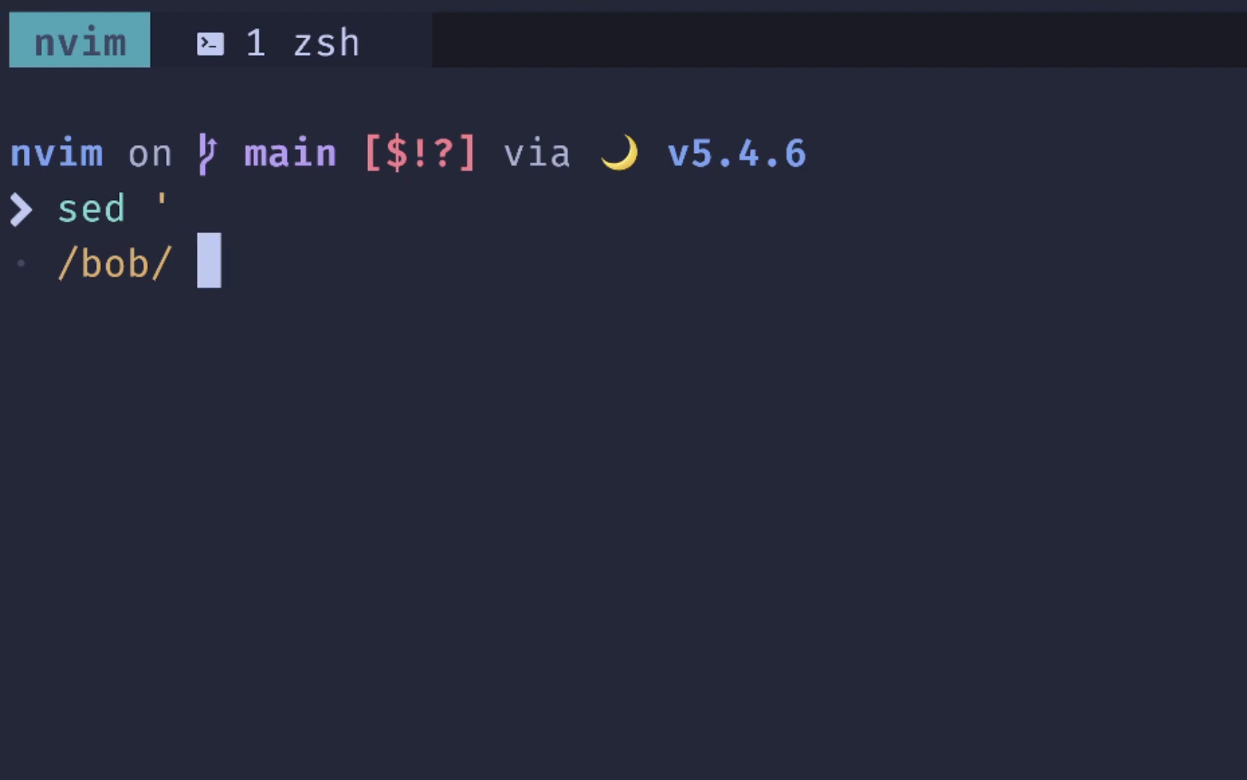
Run a sed append command adding a new line after /bob/ matches, then start the next script
text(a\)
text(new line)
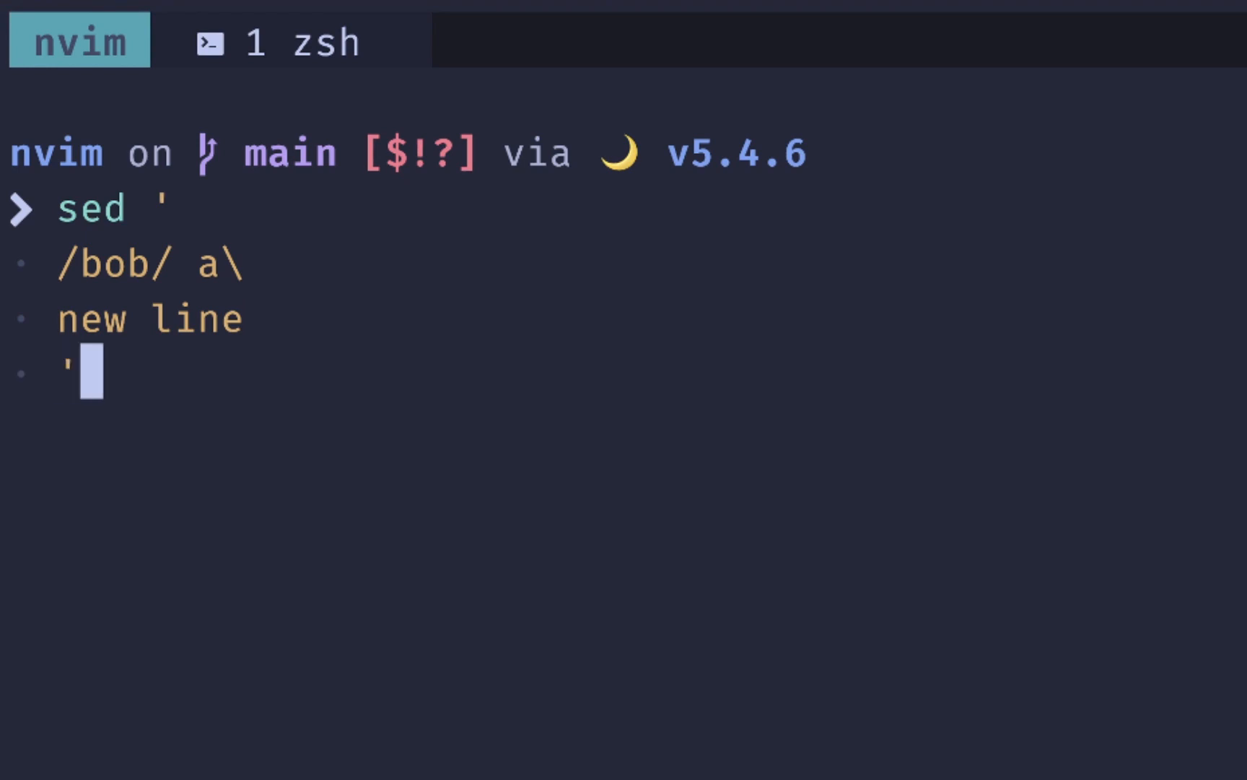
text(/)
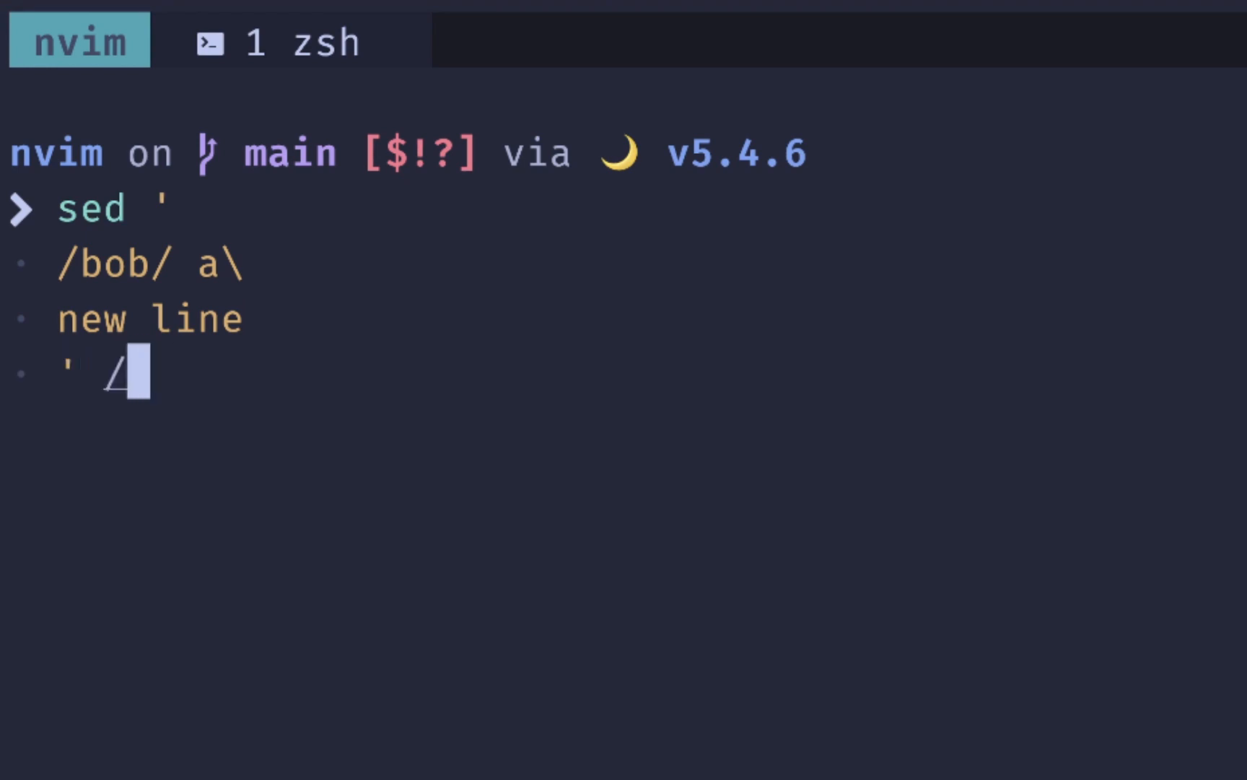
key(enter)
text(sed ')
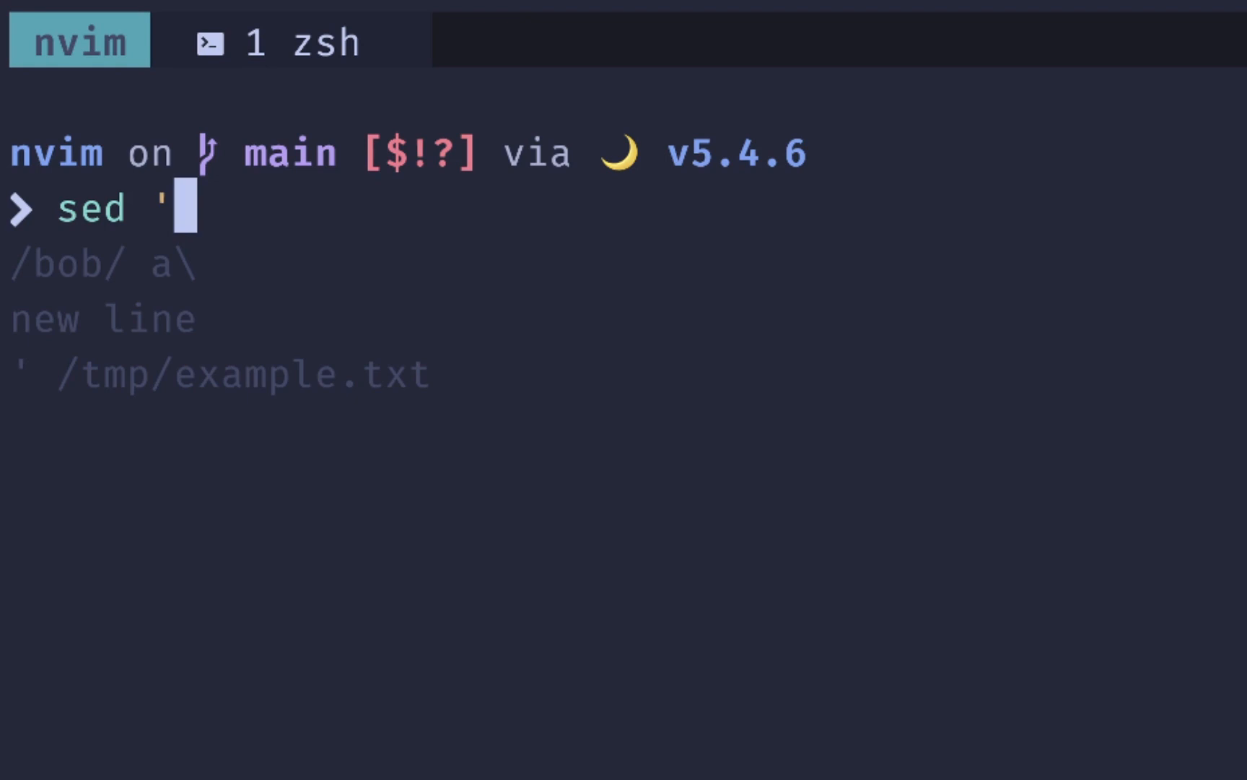
text(/b)
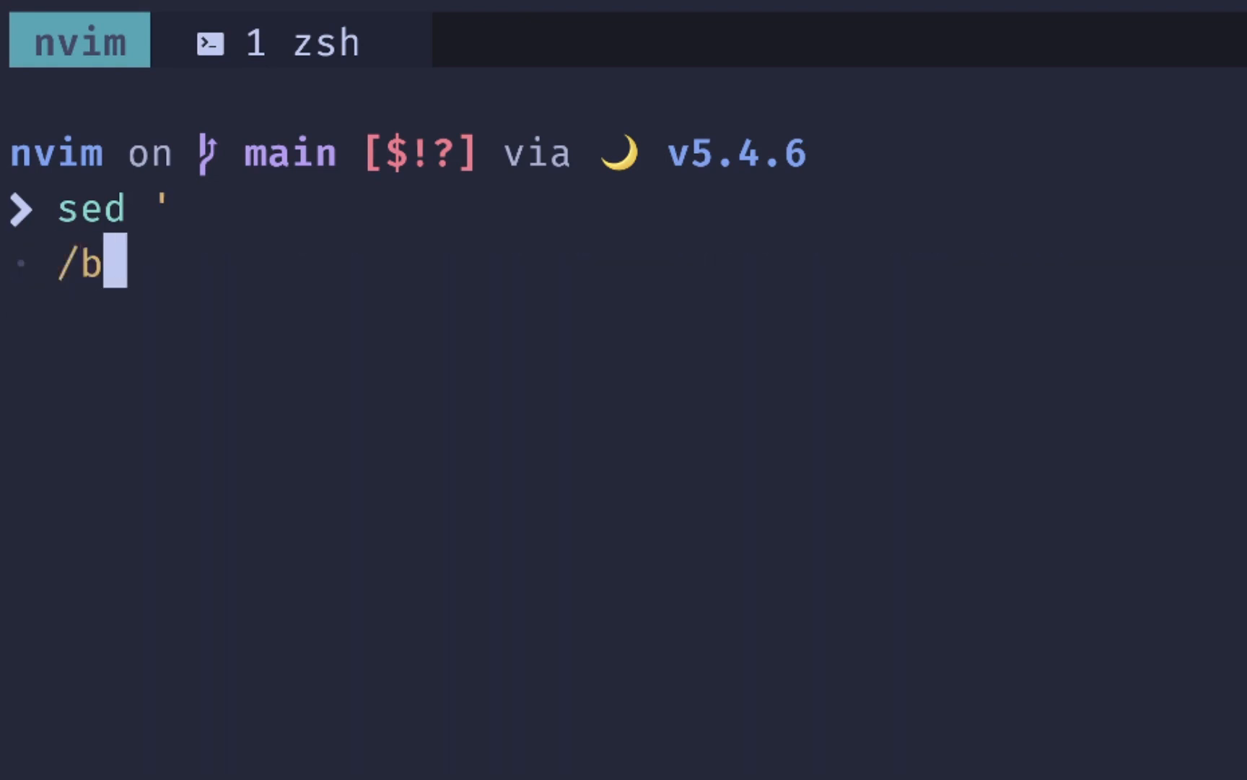
Draft a sed change command replacing lines matching bob with 'replace this line' in a /tmp file
text(ob/ c\)
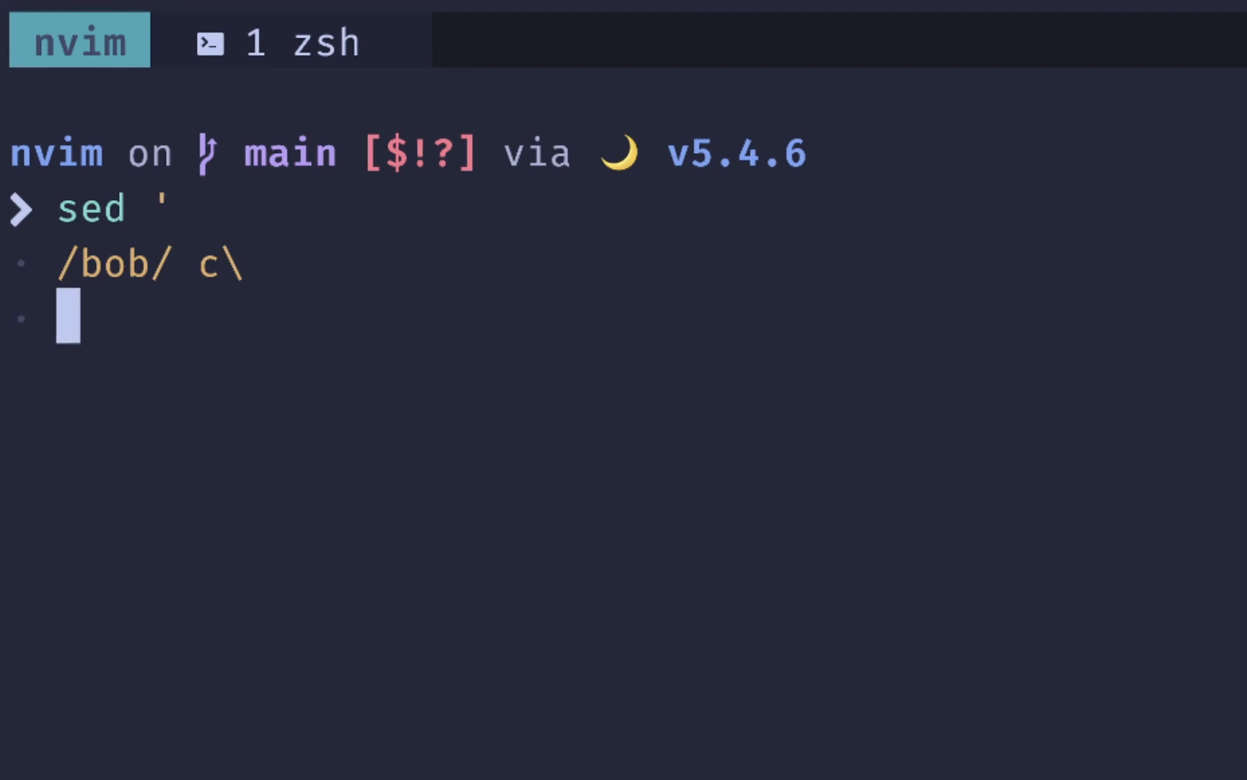
text(repl)
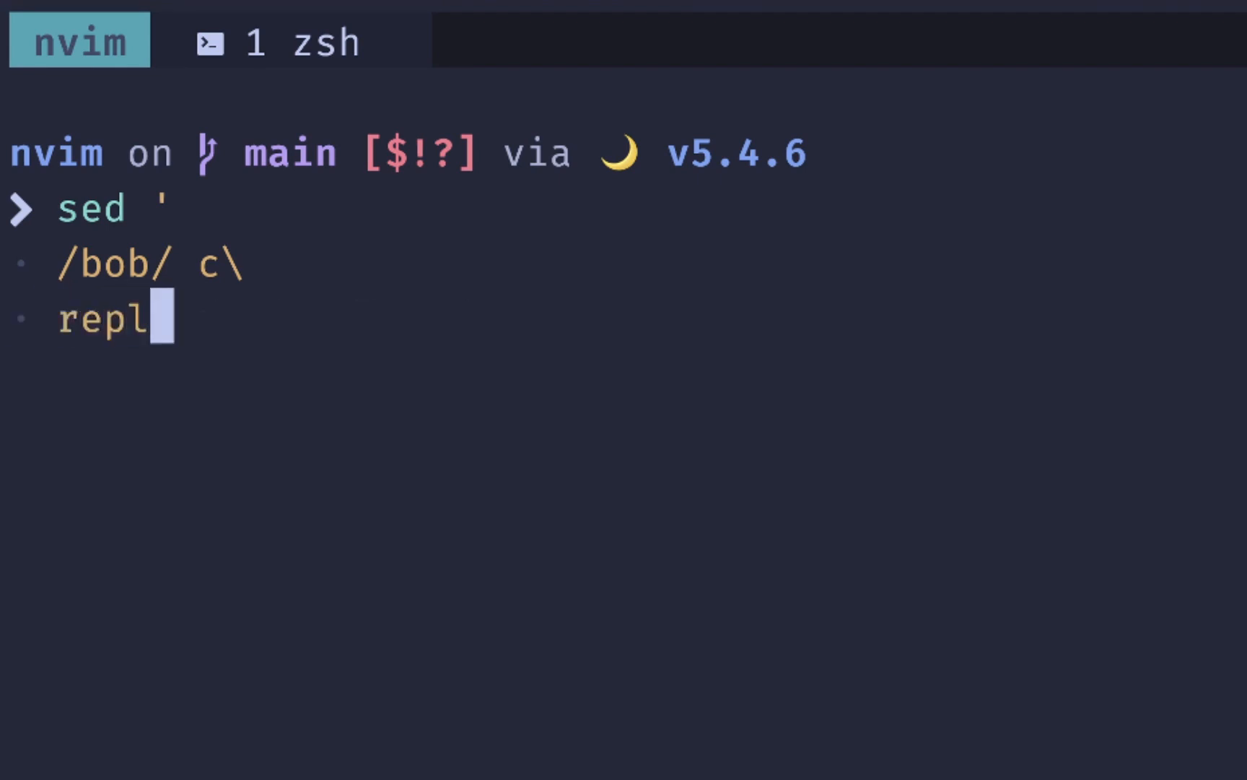
text(ace this line)
text(' /tmp)
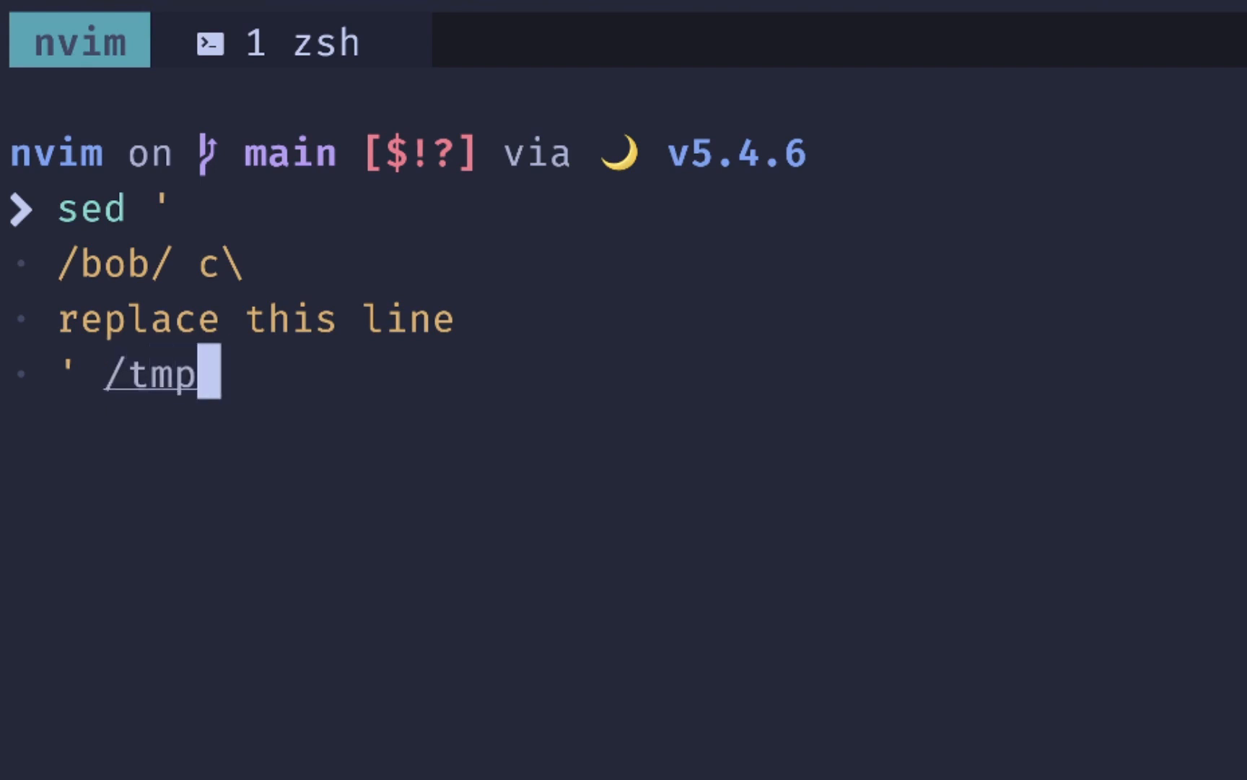
text(/tx)
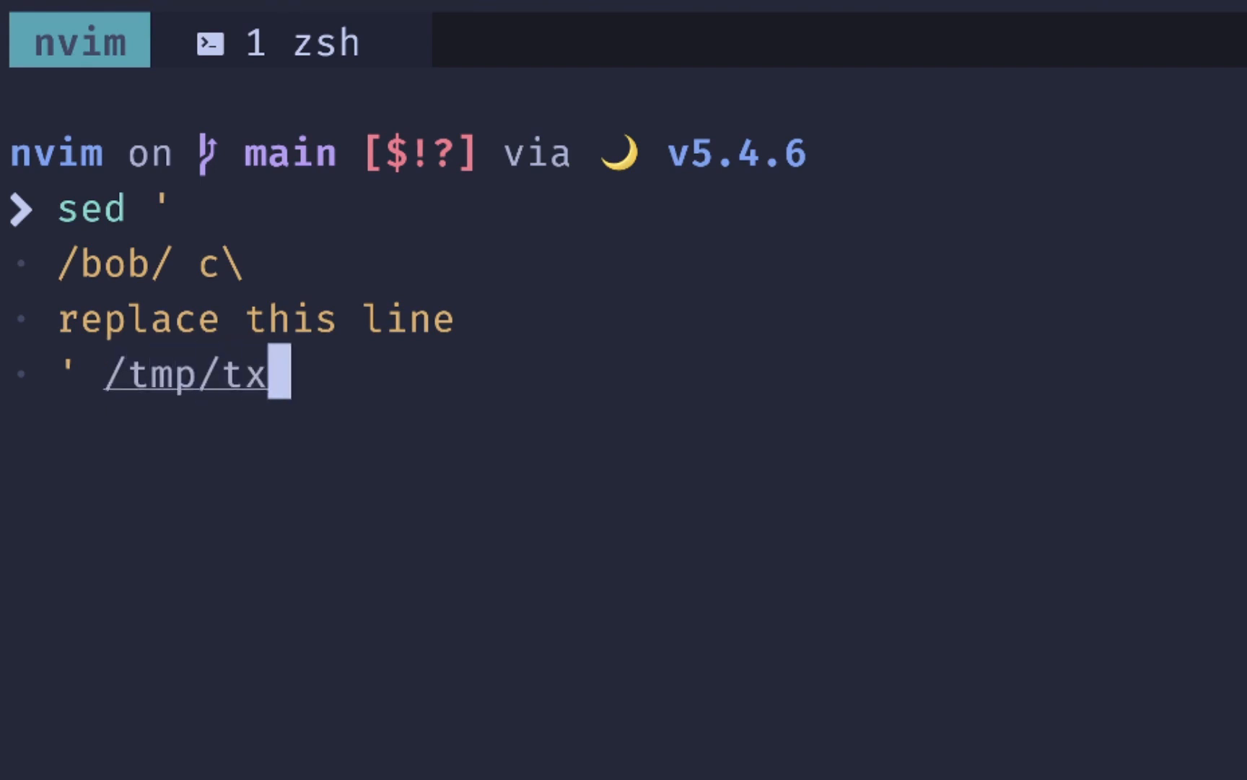